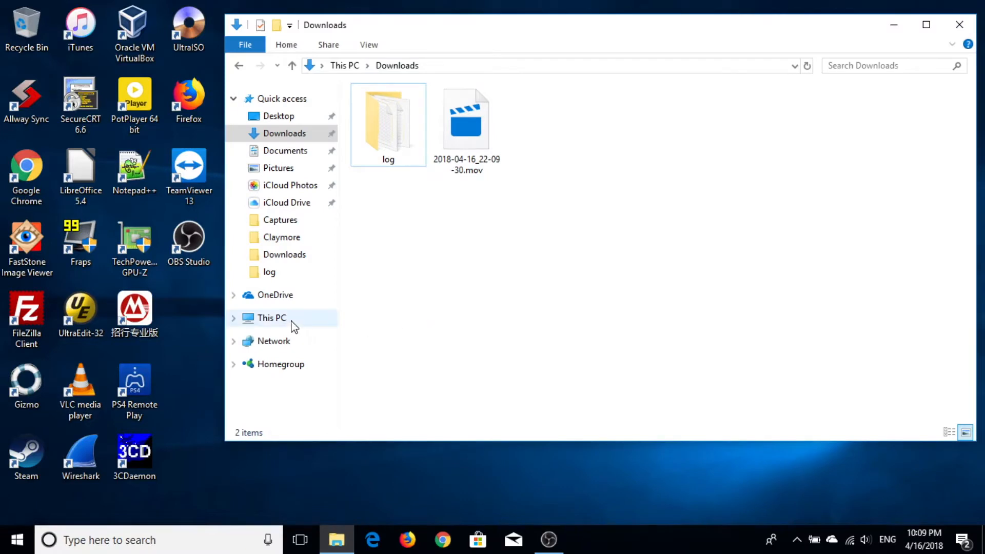
Navigate from This PC into the C:\Games folder
click(271, 317)
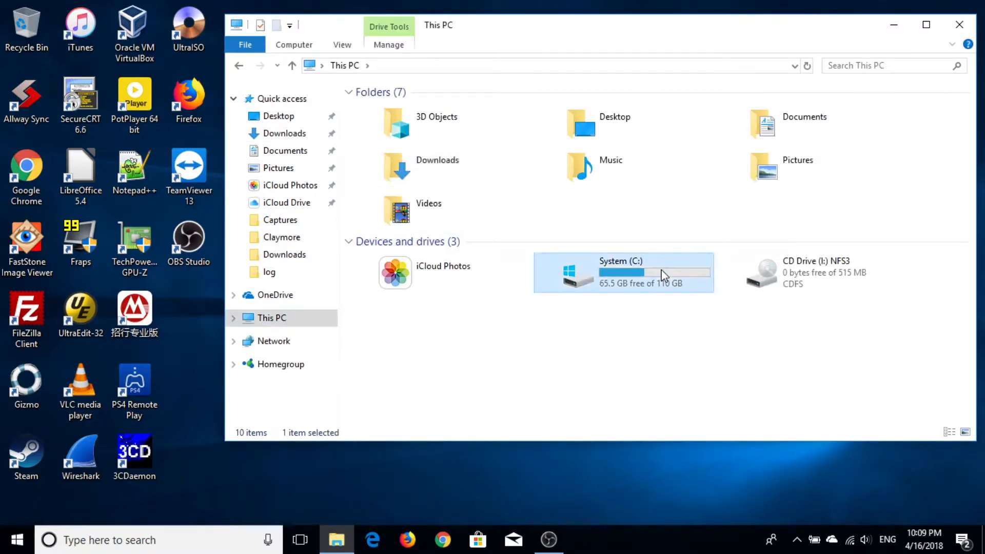
double_click(621, 272)
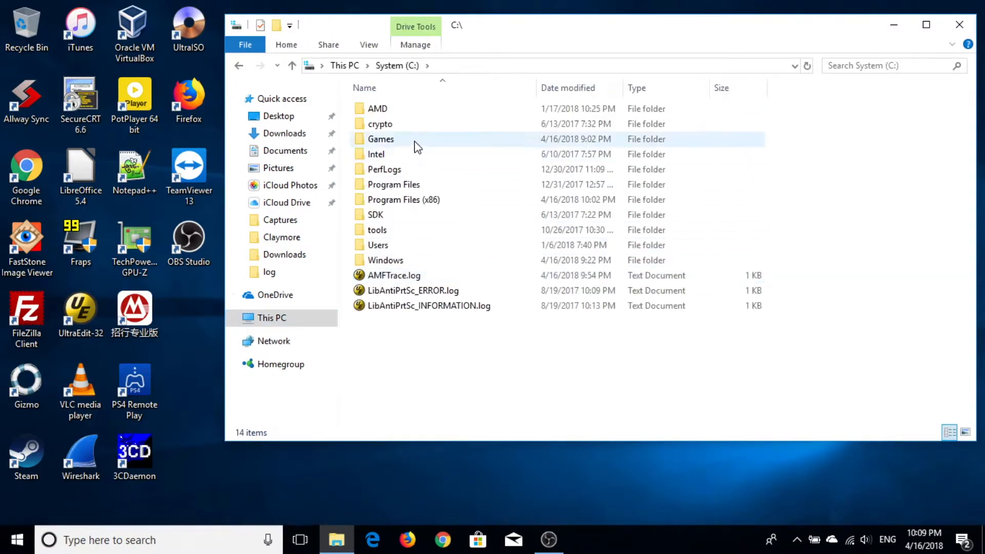
double_click(380, 138)
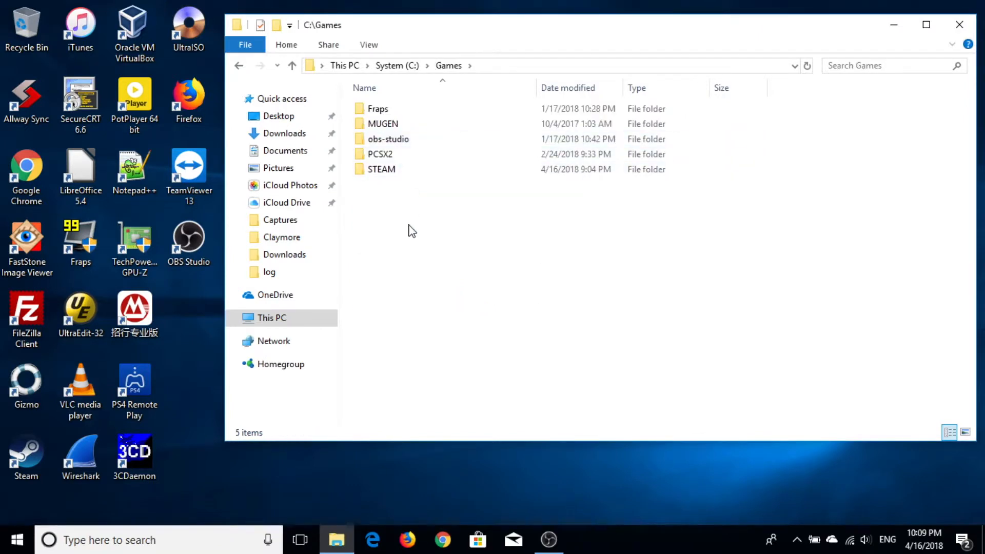
Create a new folder in Games named NFS3, then return to This PC
right_click(412, 230)
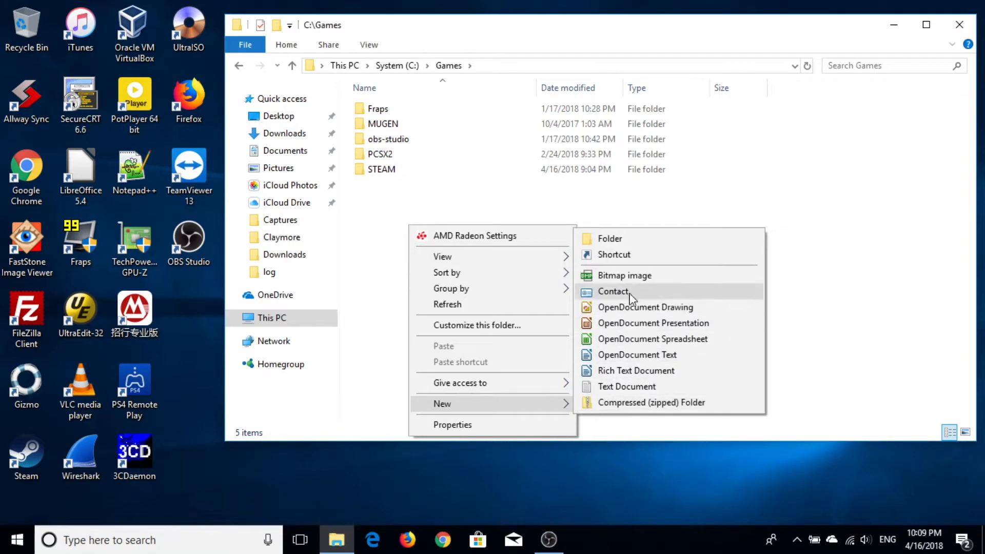
click(608, 238)
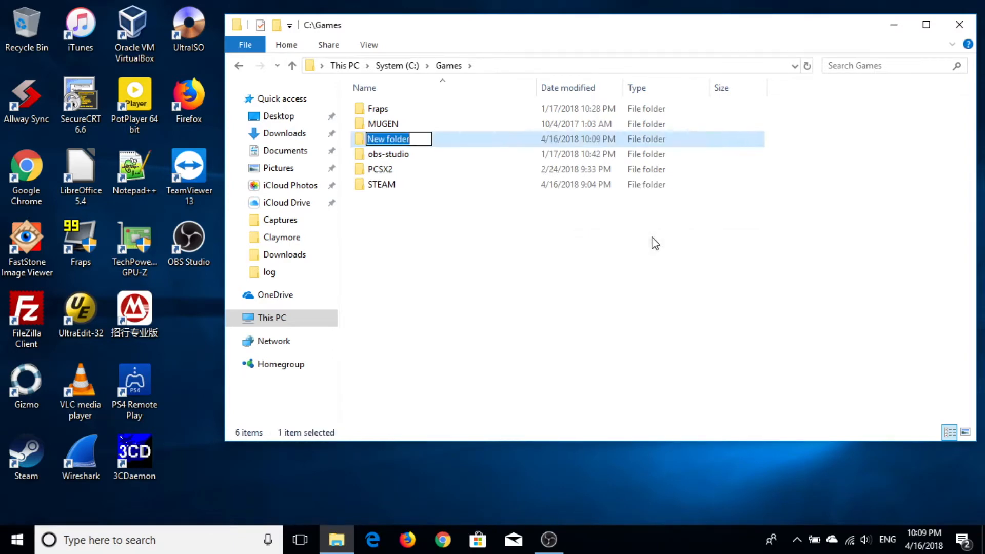
text(MG)
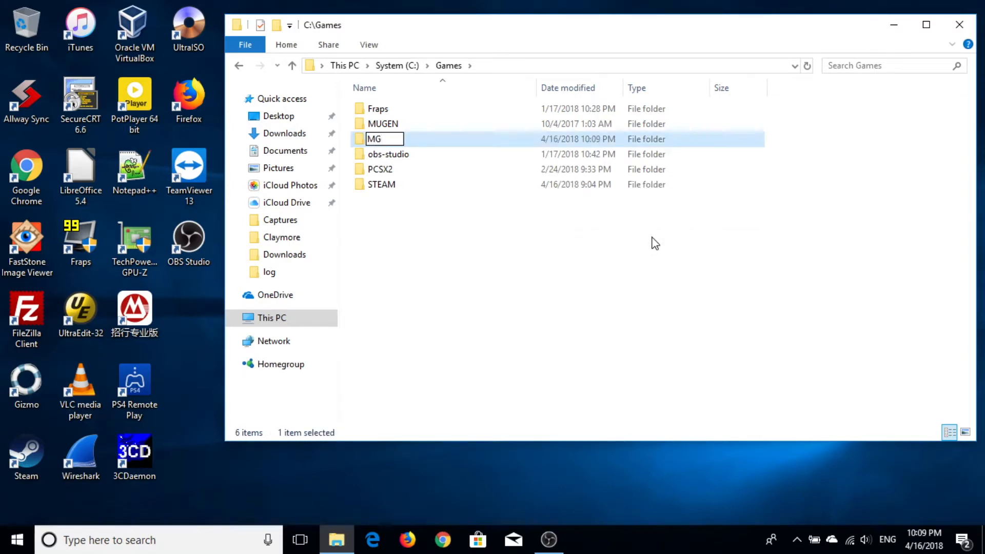
text(N)
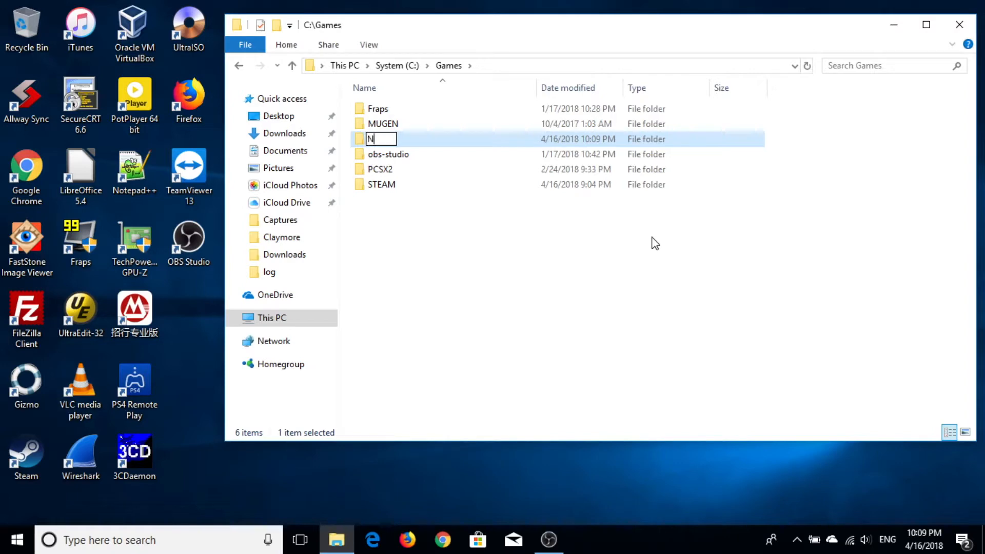
text(NFS3)
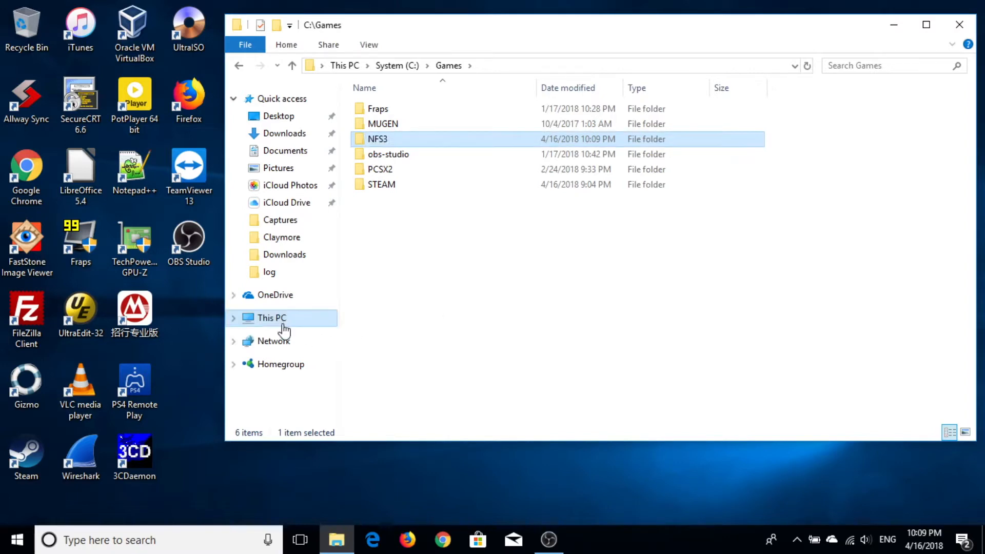
click(271, 317)
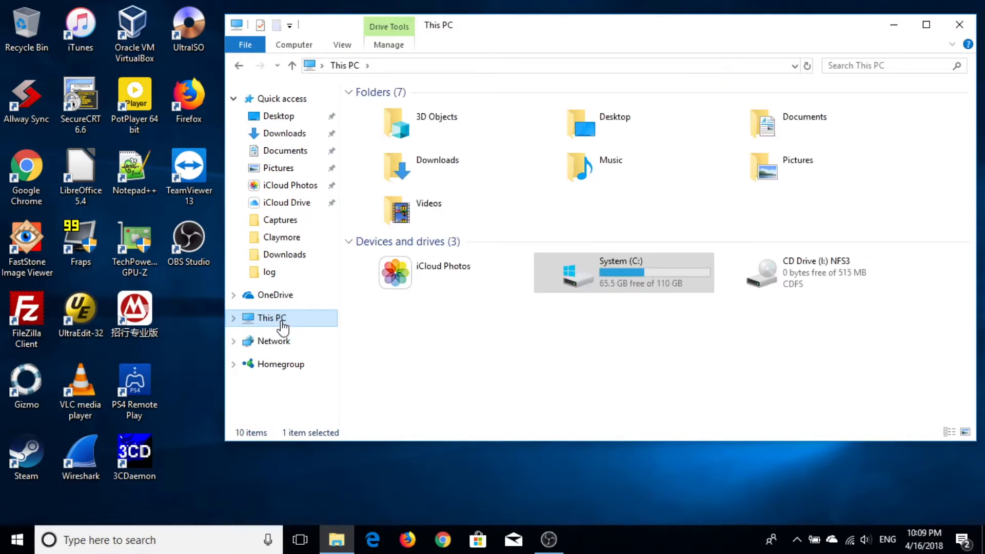
Select and copy the FEDATA and GAMEDATA folders on the NFS3 CD drive
click(807, 272)
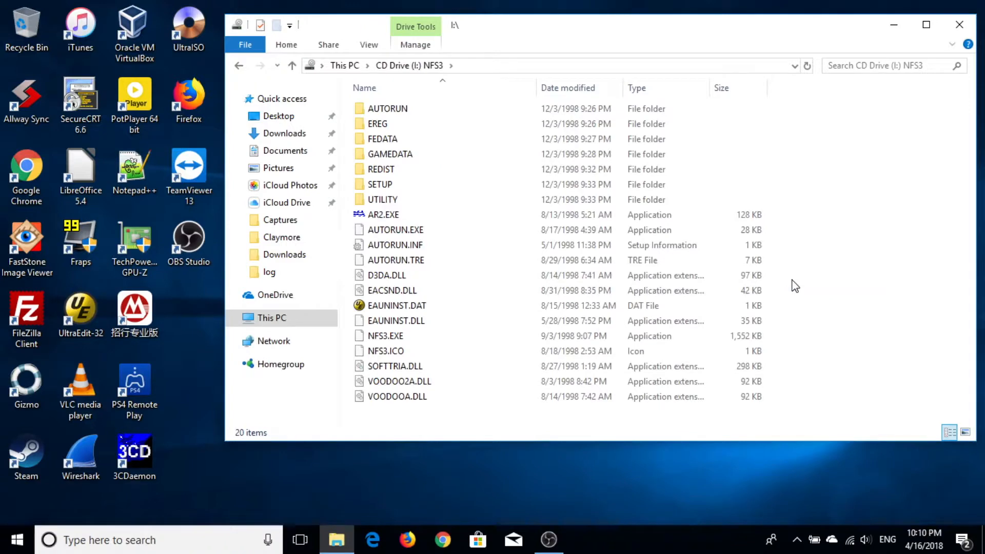
click(382, 139)
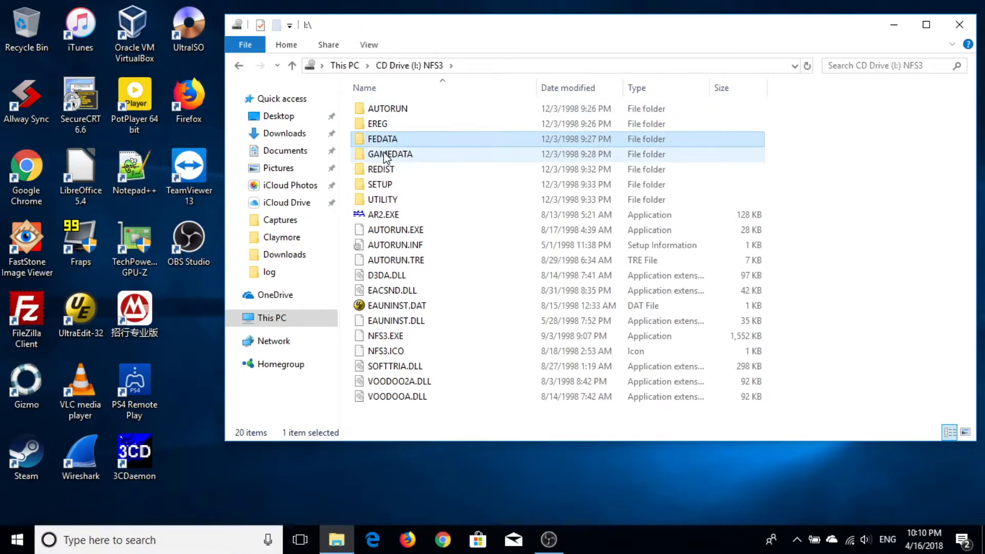
click(390, 154)
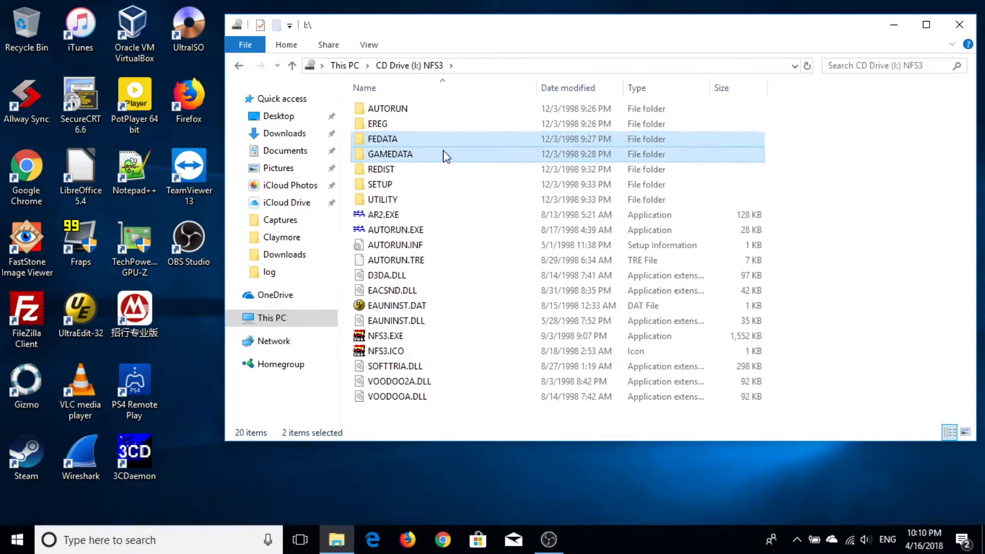
mouse_move(402, 154)
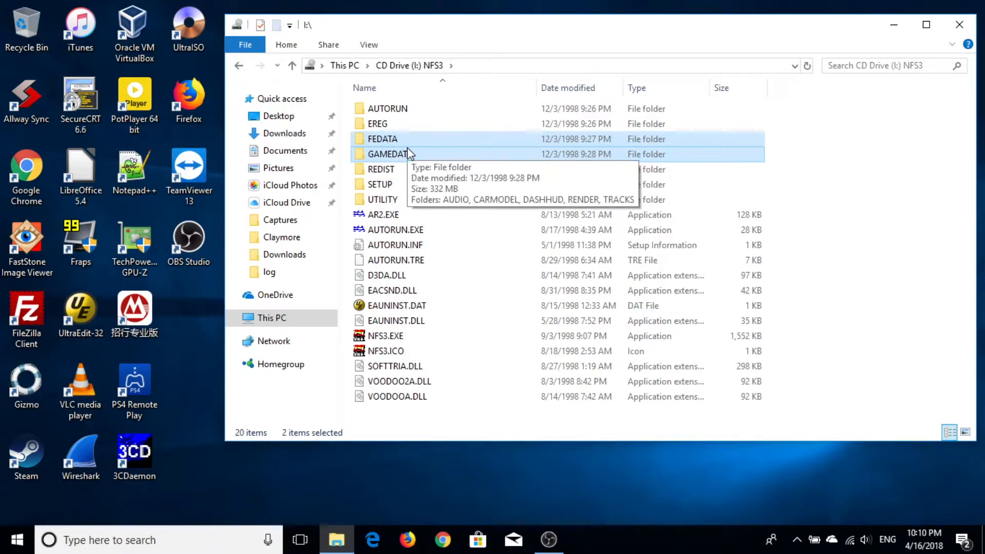
Navigate back to C:\Games\NFS3 and paste the two folders there
click(271, 318)
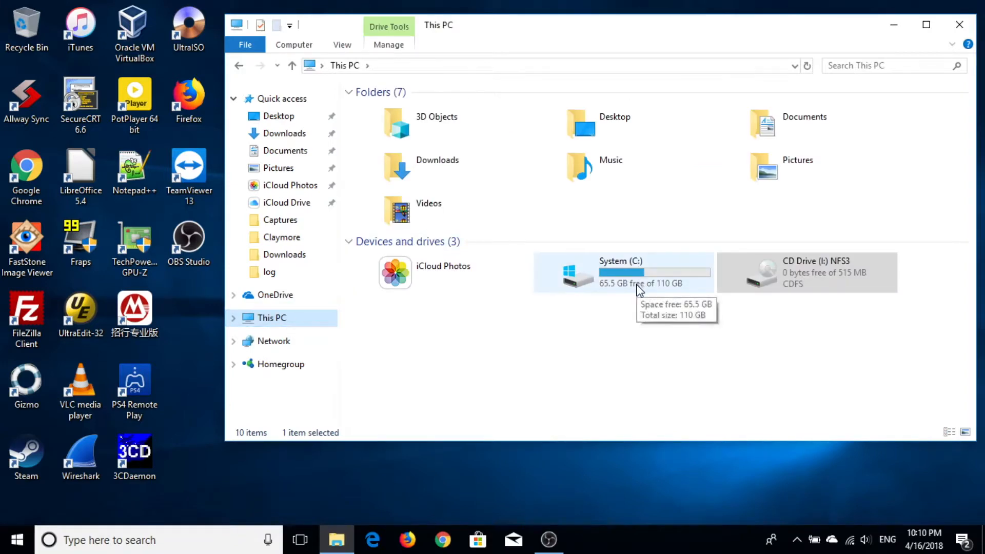
double_click(621, 272)
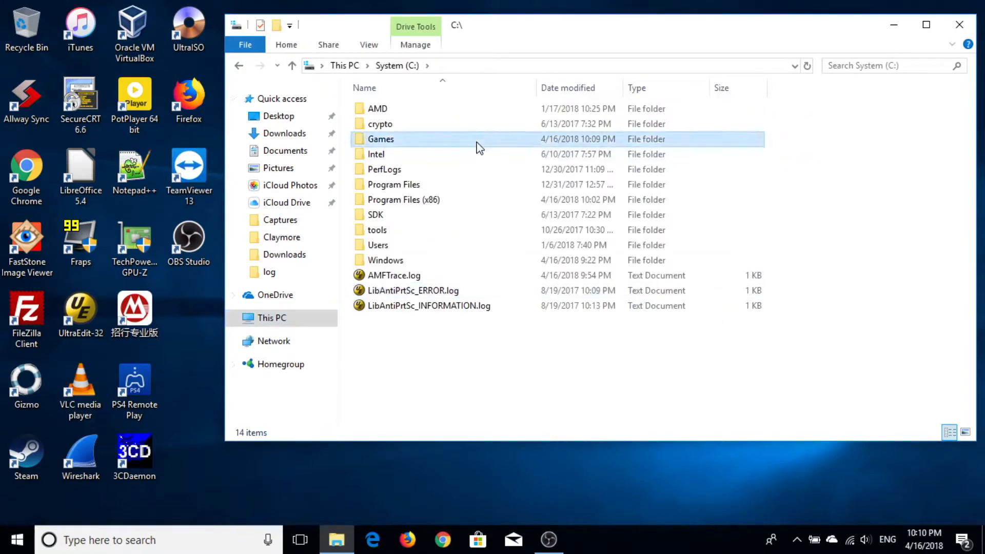
double_click(381, 139)
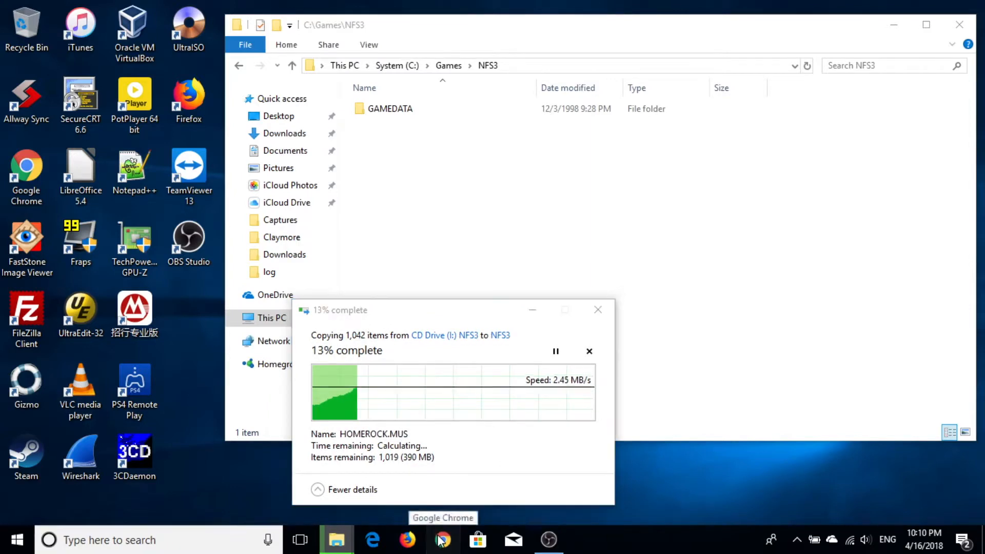
Switch to Chrome and search Google for the NFS3 modern patch by veg
click(443, 540)
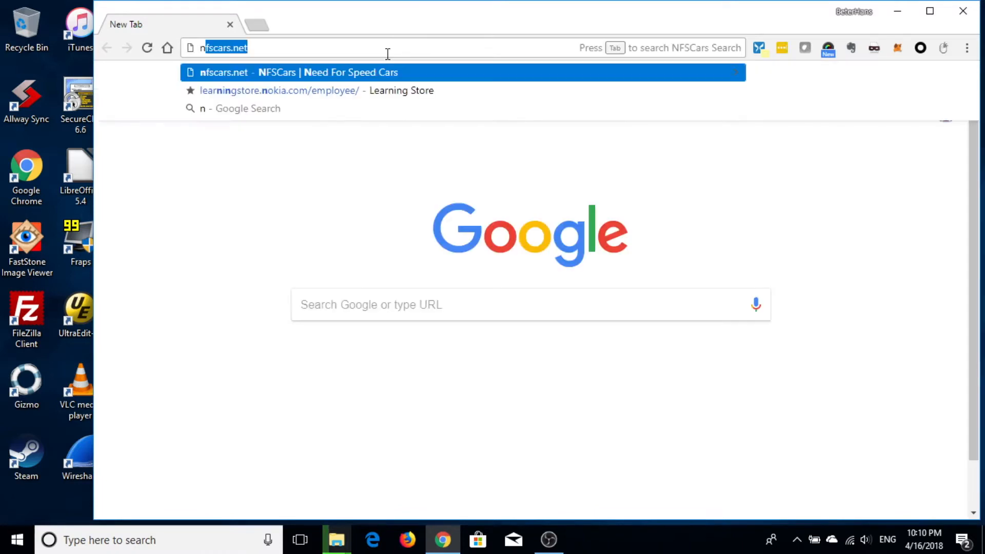
text(nfs3)
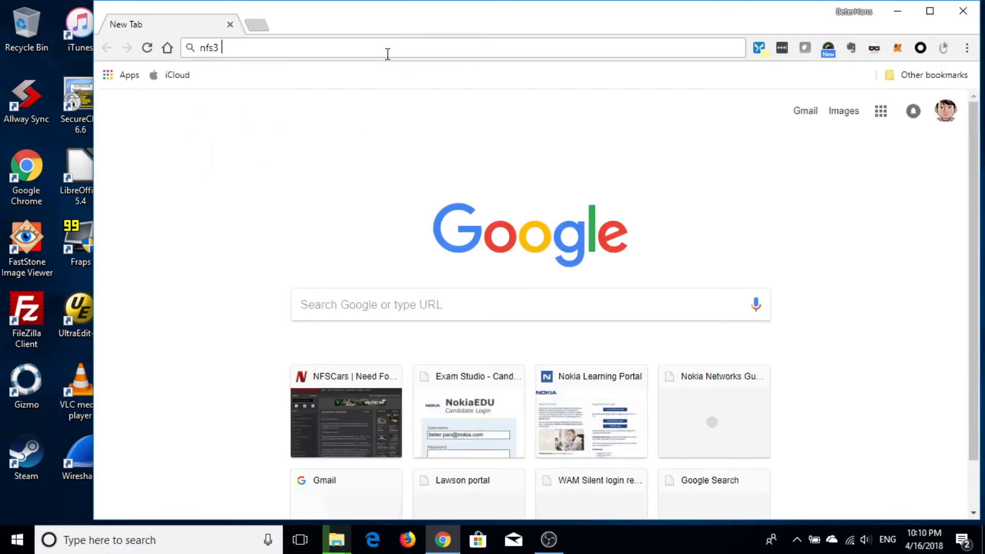
click(257, 23)
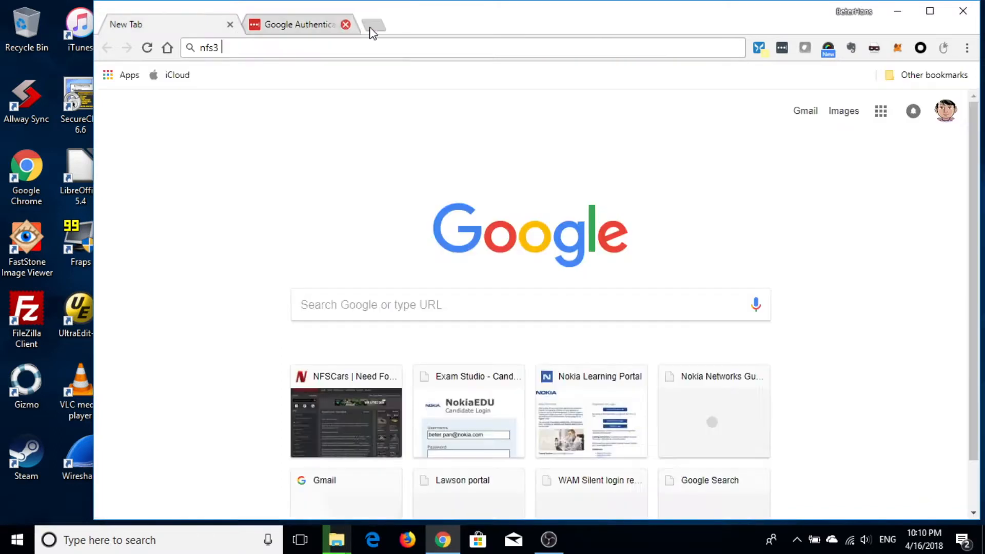
text(mods)
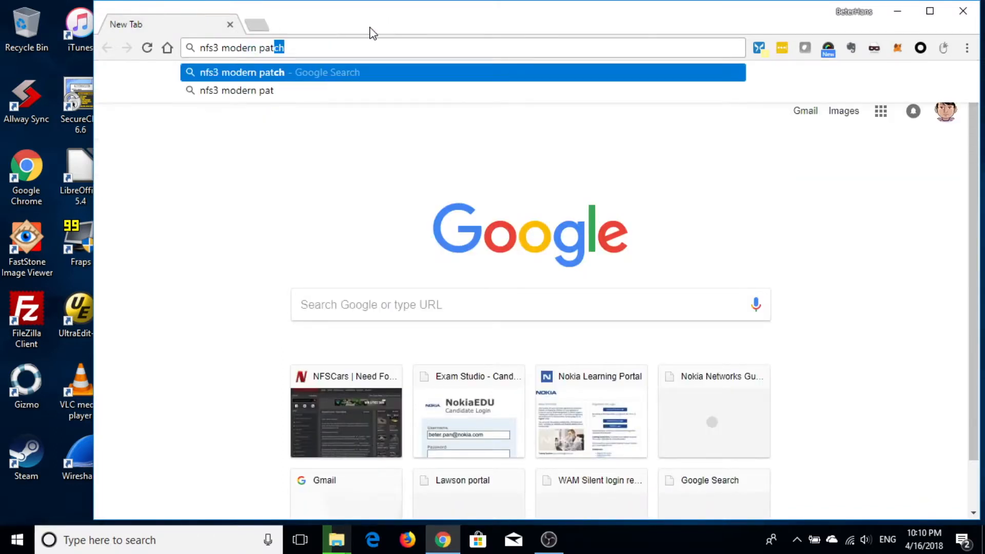
text(veg)
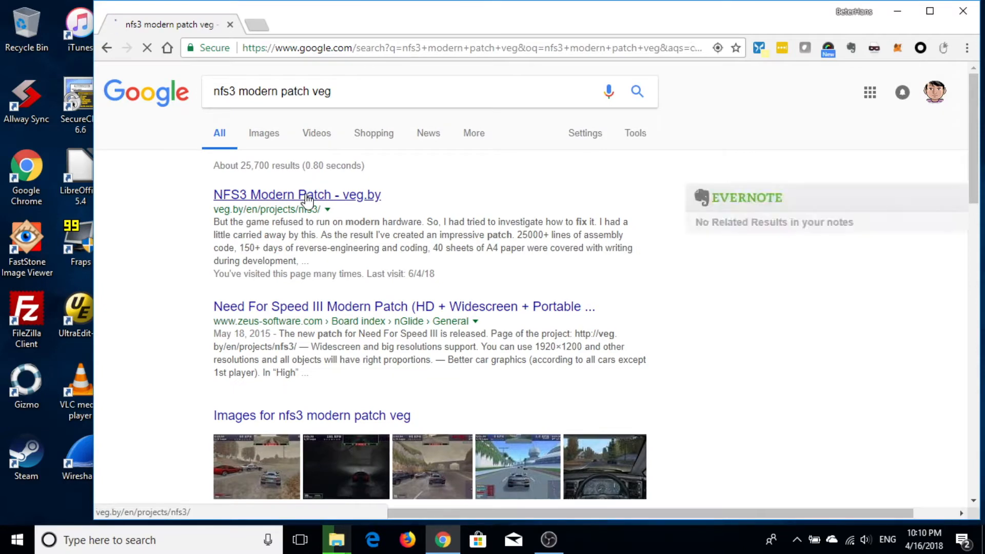
Open the veg.by NFS3 Modern Patch page and scroll to How to install
click(296, 194)
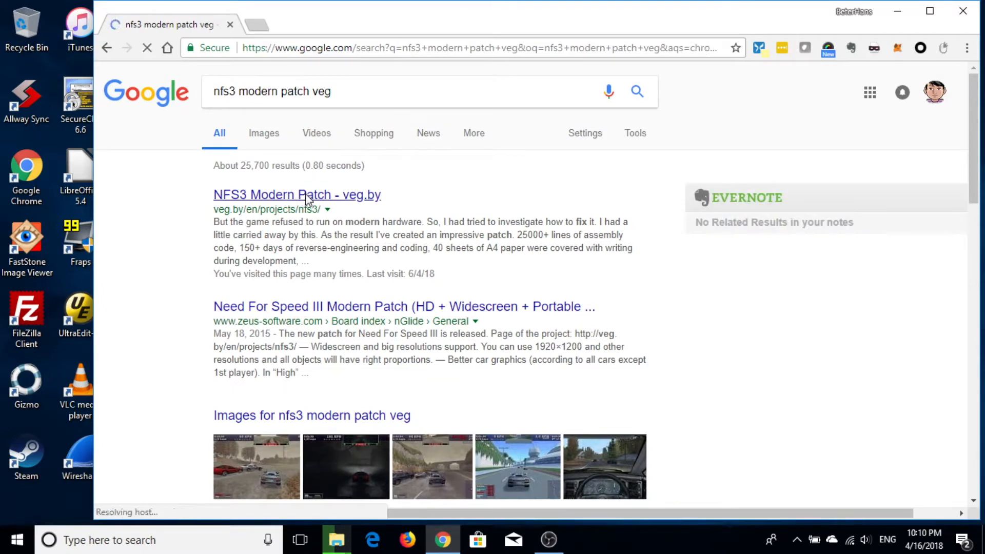
click(296, 194)
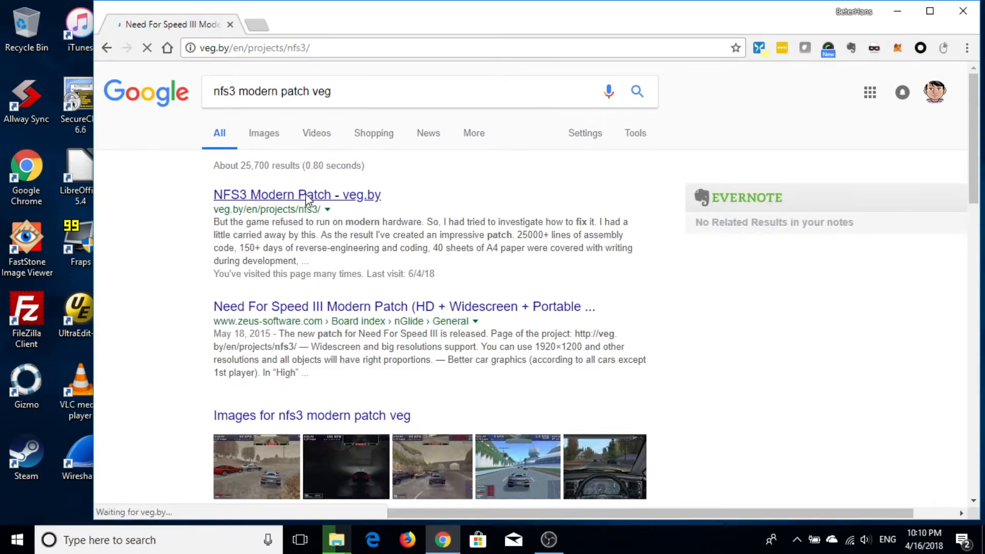
click(297, 195)
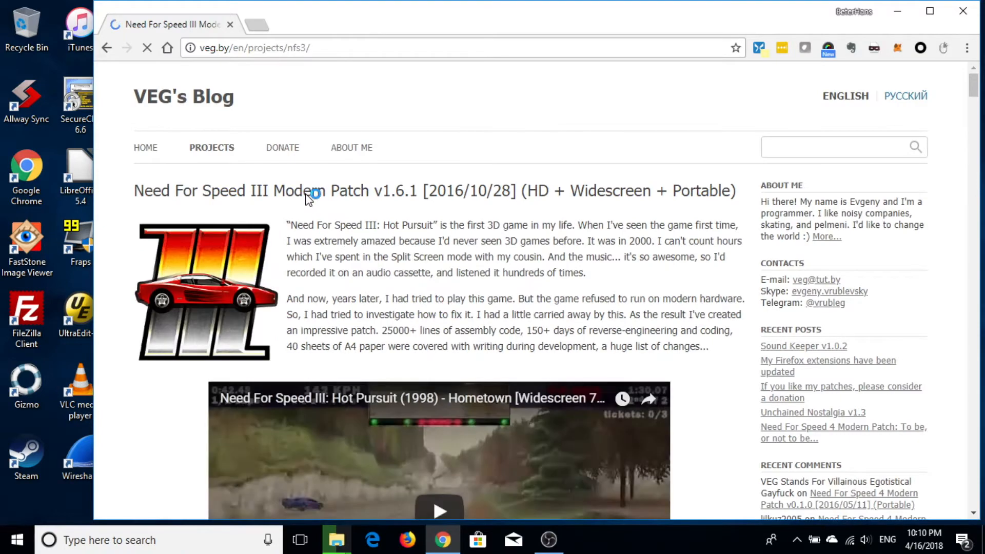
scroll(down, 3)
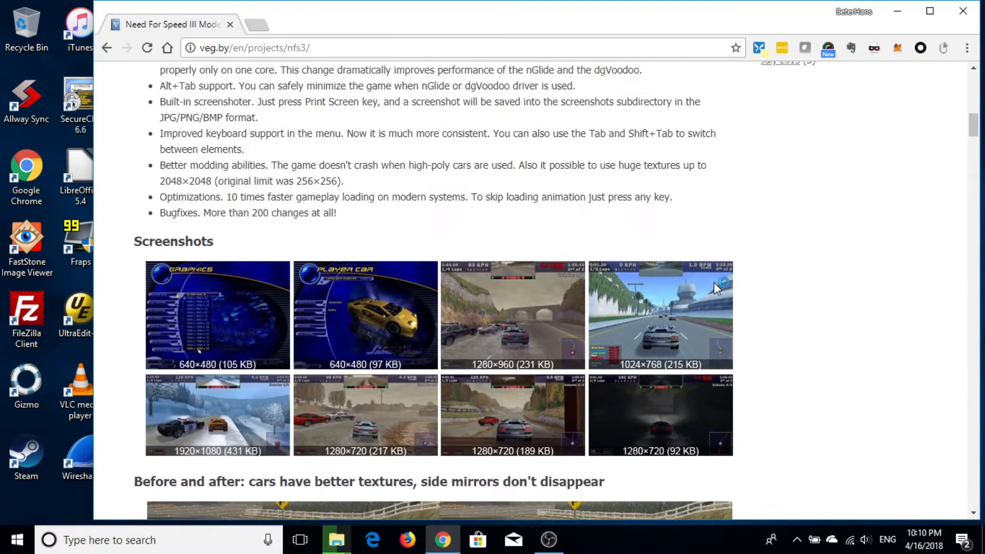
scroll(down, 3)
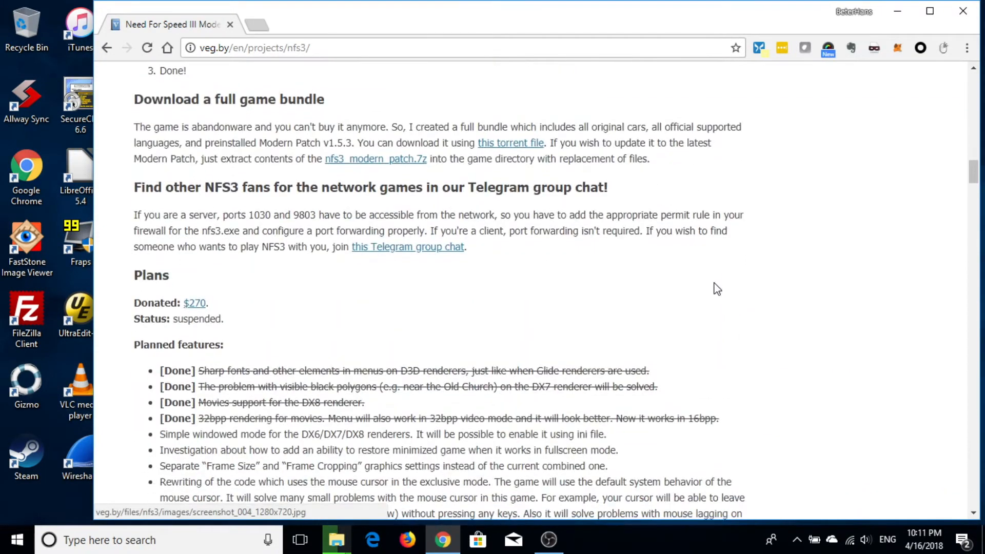
scroll(up, 3)
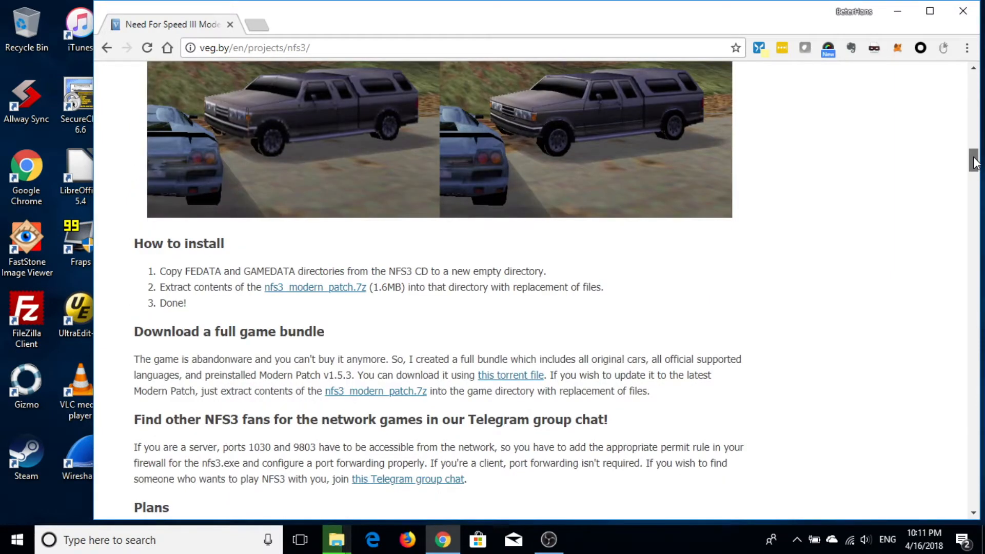
mouse_move(222, 290)
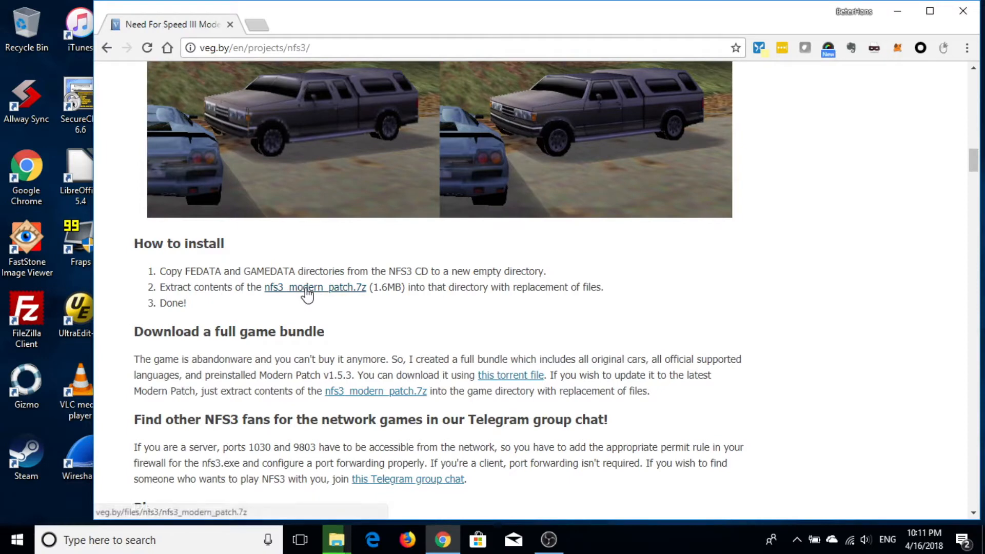
mouse_move(323, 293)
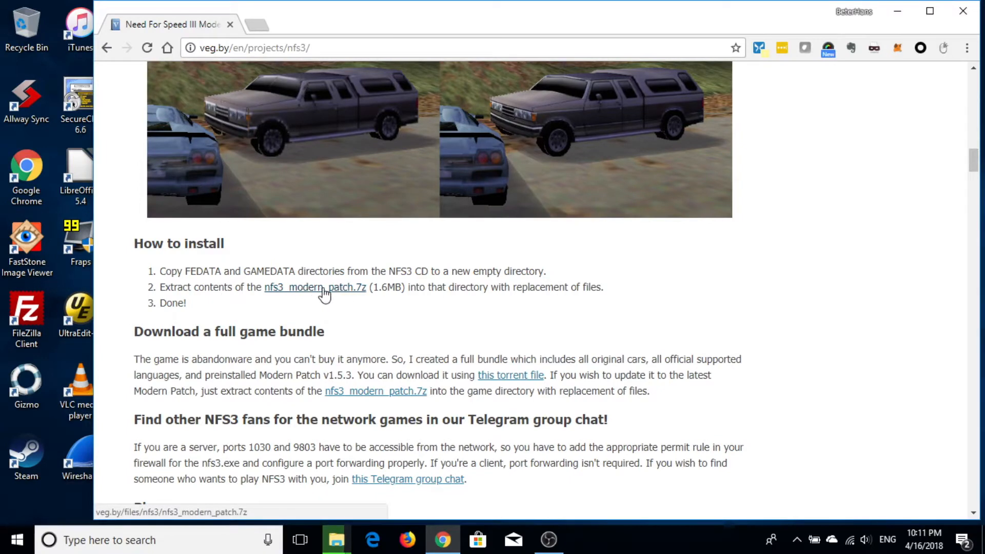
Download the nfs3_modern_patch.7z archive from the project page
click(315, 287)
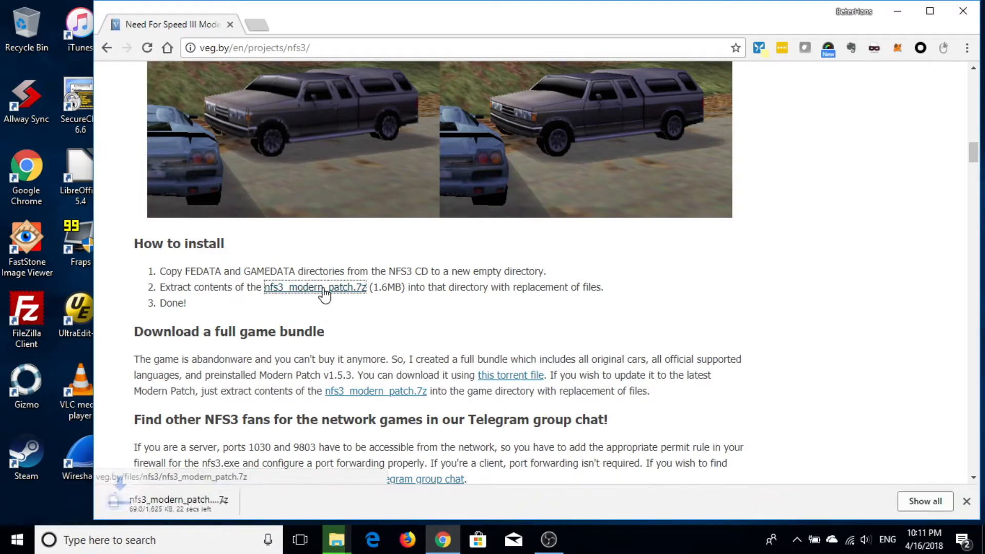
mouse_move(440, 285)
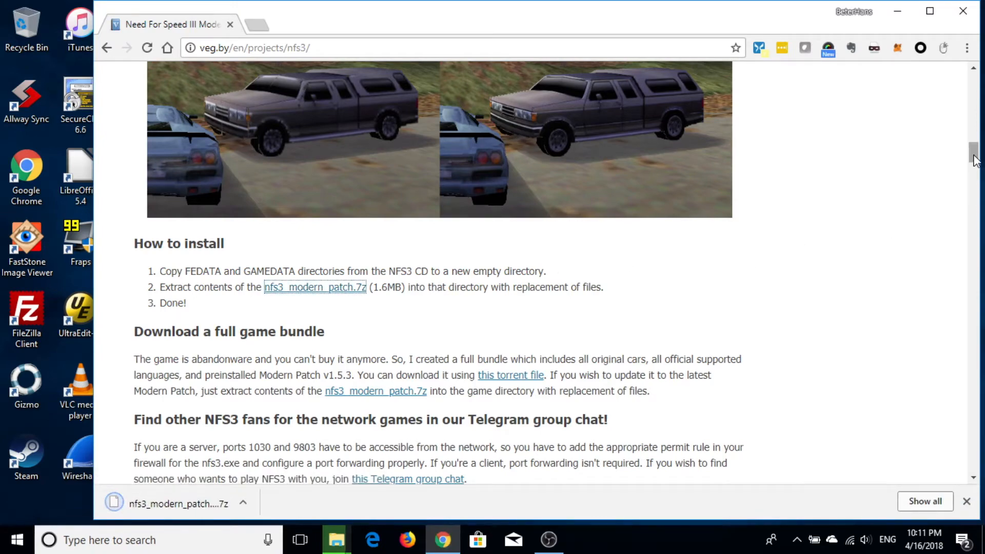
scroll(down, 3)
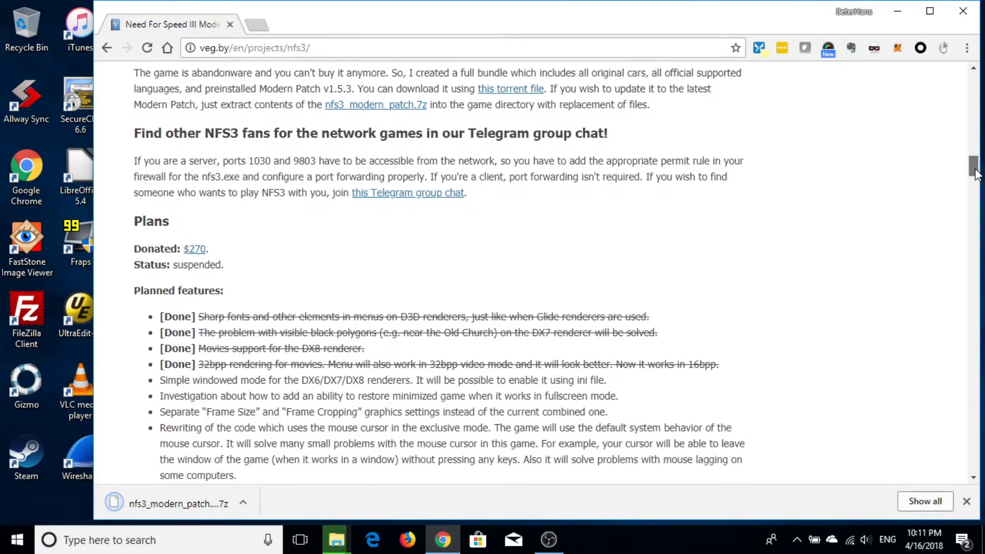
scroll(down, 3)
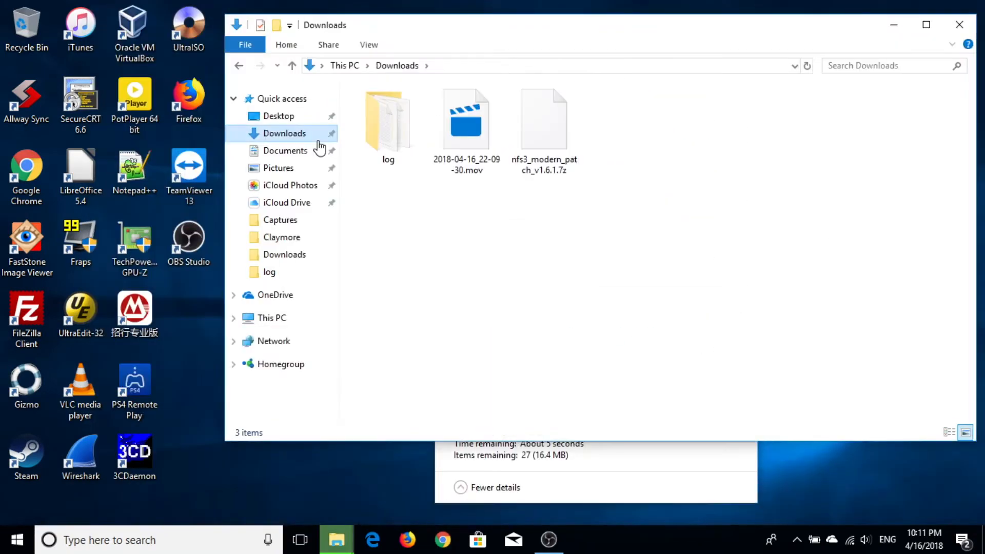
Extract nfs3_modern_patch_v1.6.1.7z in Downloads to its own folder and open it
click(544, 117)
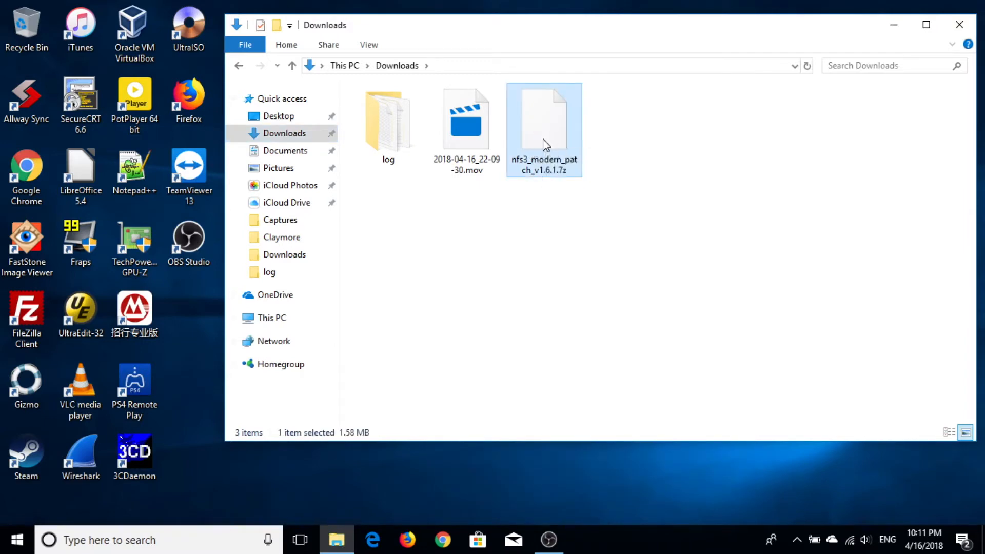
right_click(544, 119)
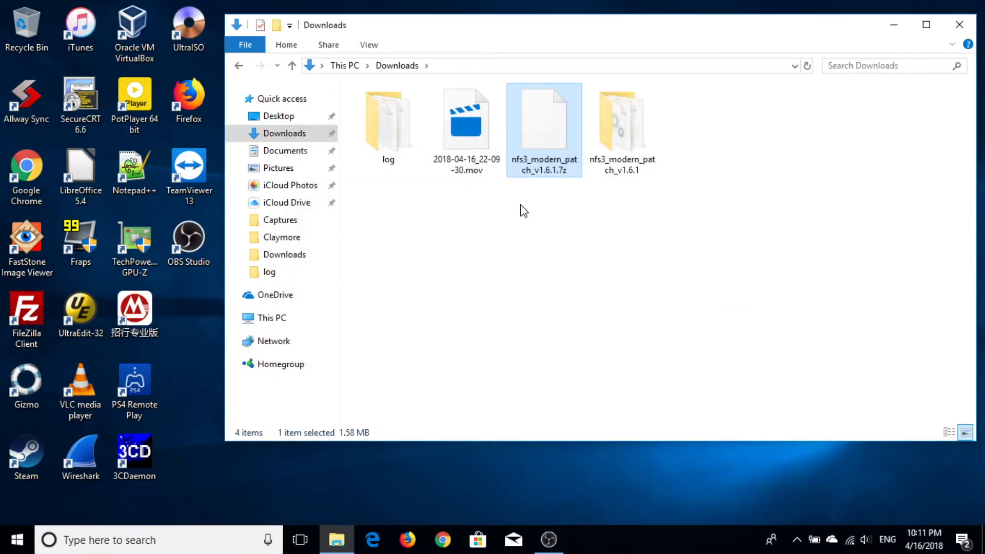
double_click(622, 119)
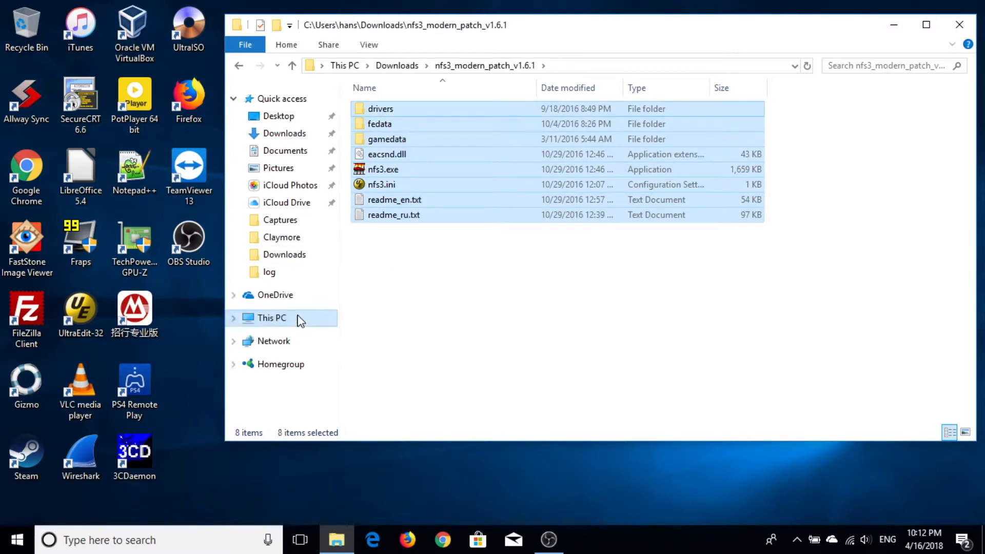
Navigate from the extracted patch folder to C:\Games\NFS3 and paste the copied files
click(271, 318)
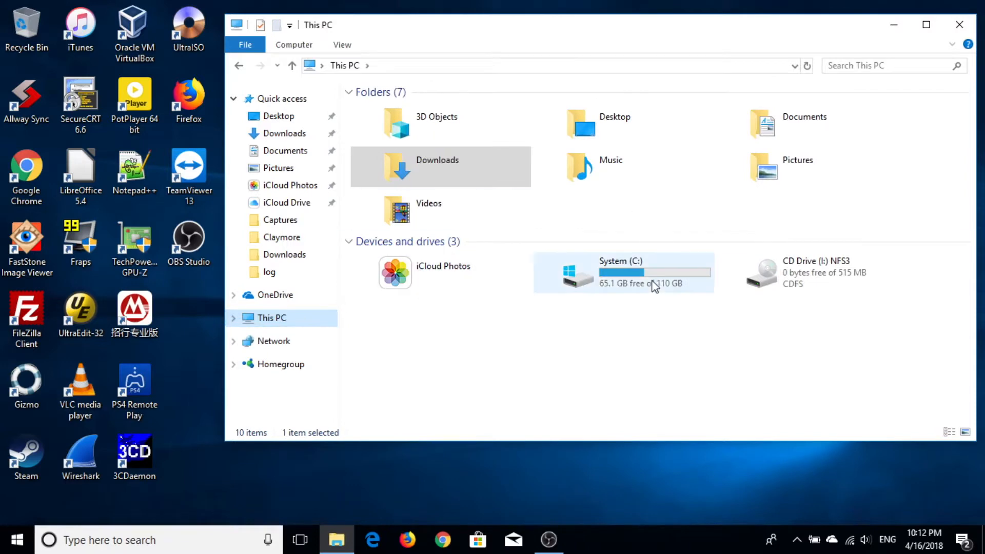
double_click(622, 273)
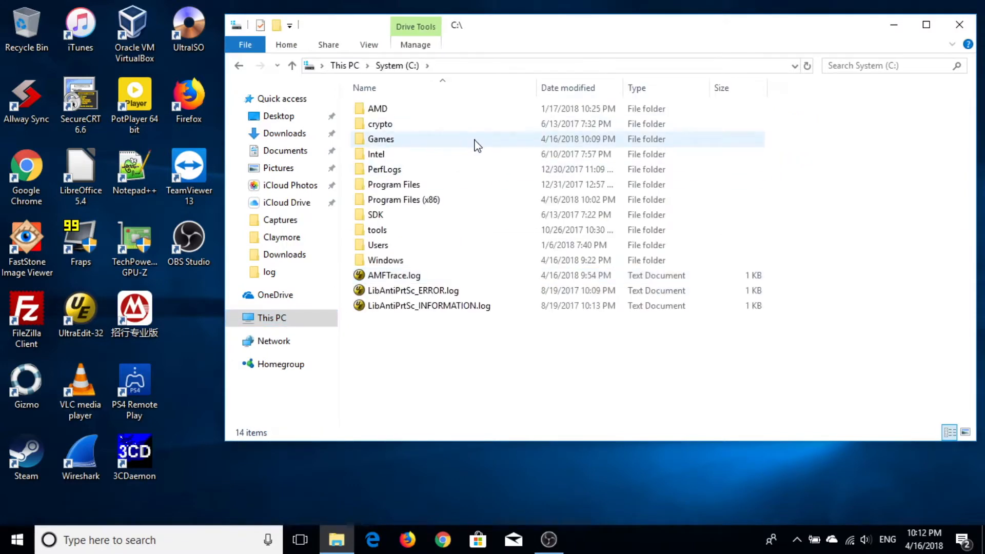
double_click(381, 139)
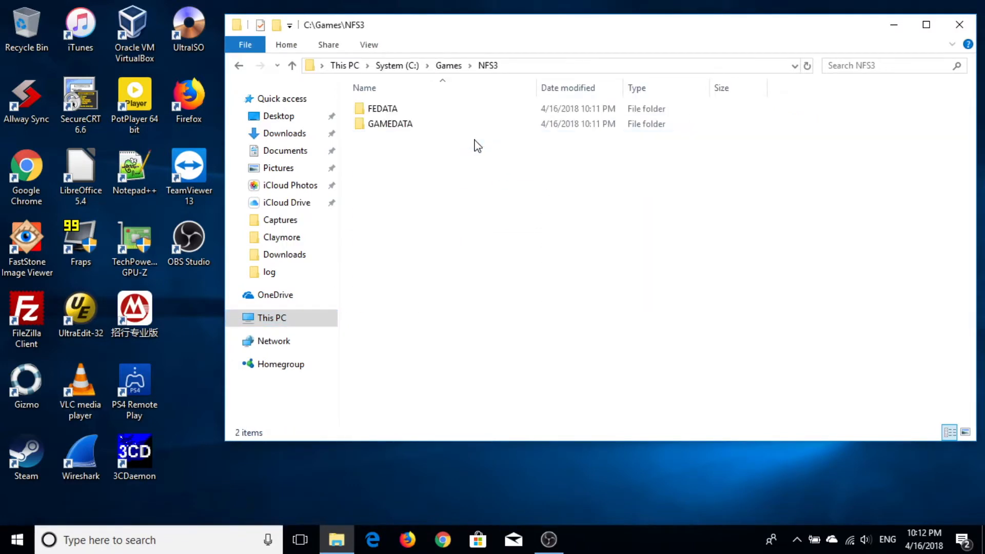
mouse_move(471, 235)
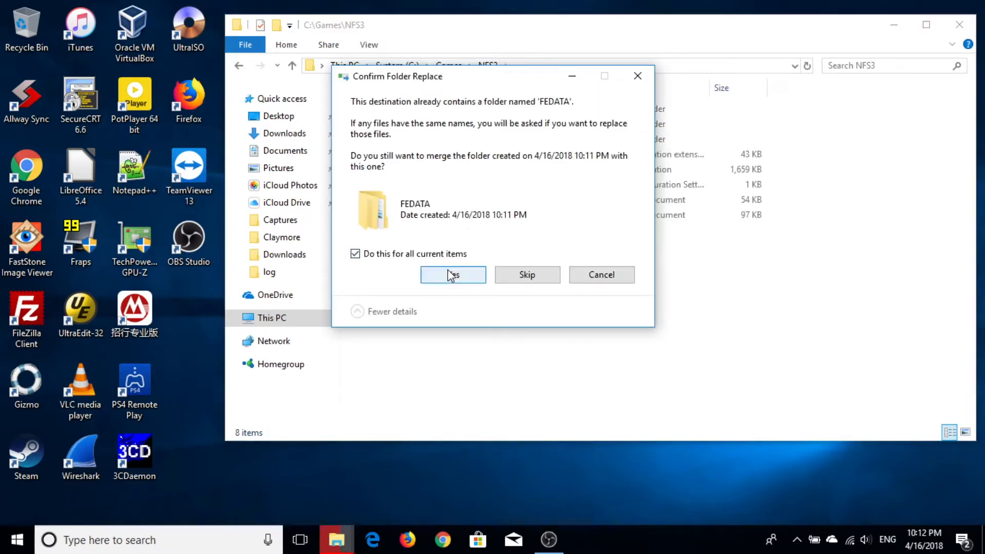
Merge the existing FEDATA folder and replace the files in the destination
click(452, 274)
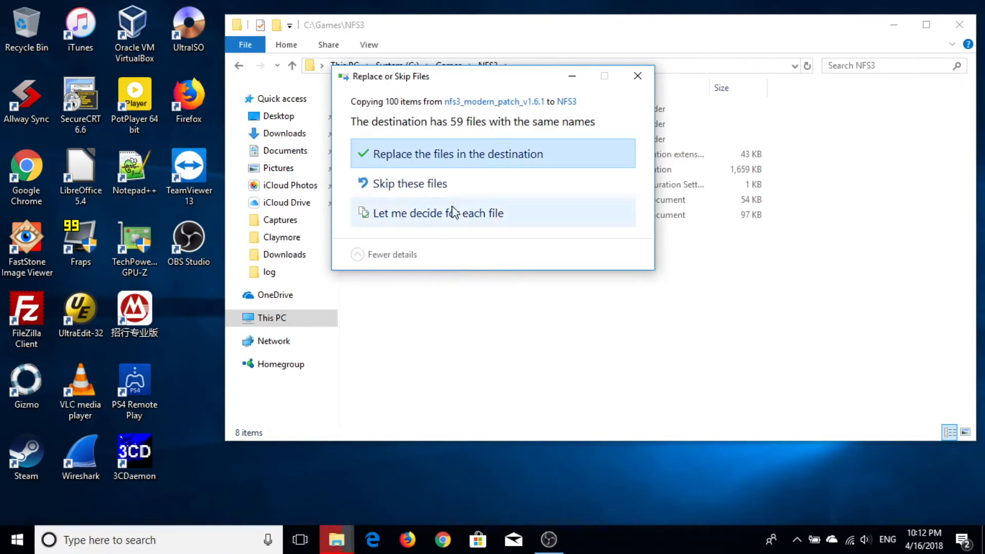
click(460, 154)
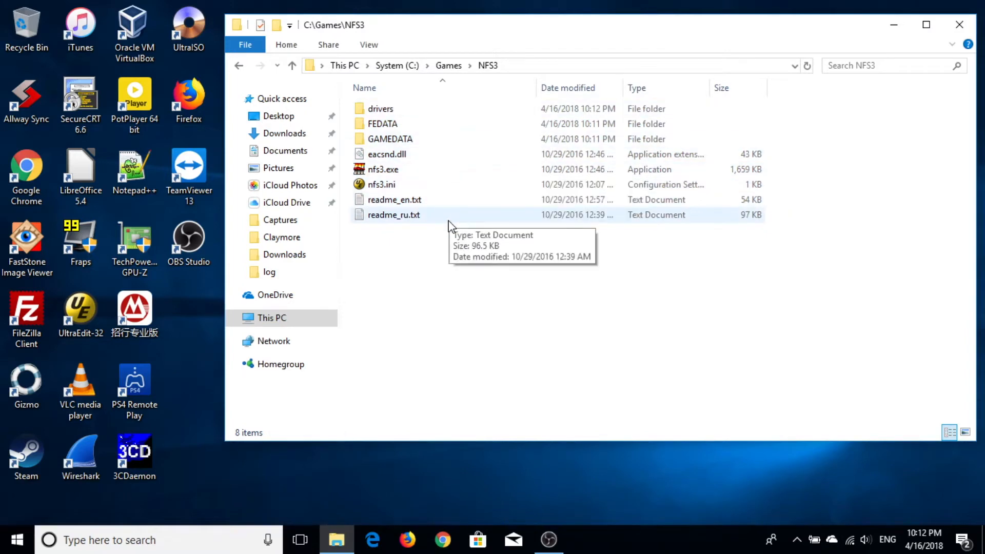
mouse_move(454, 199)
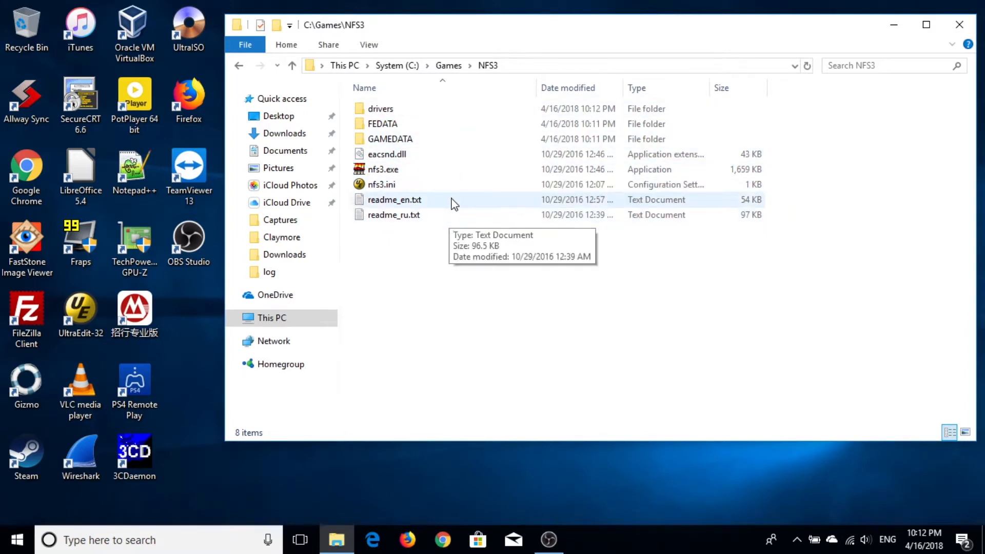
Open nfs3.ini for editing and set AllowHugeTextures to 1
click(382, 184)
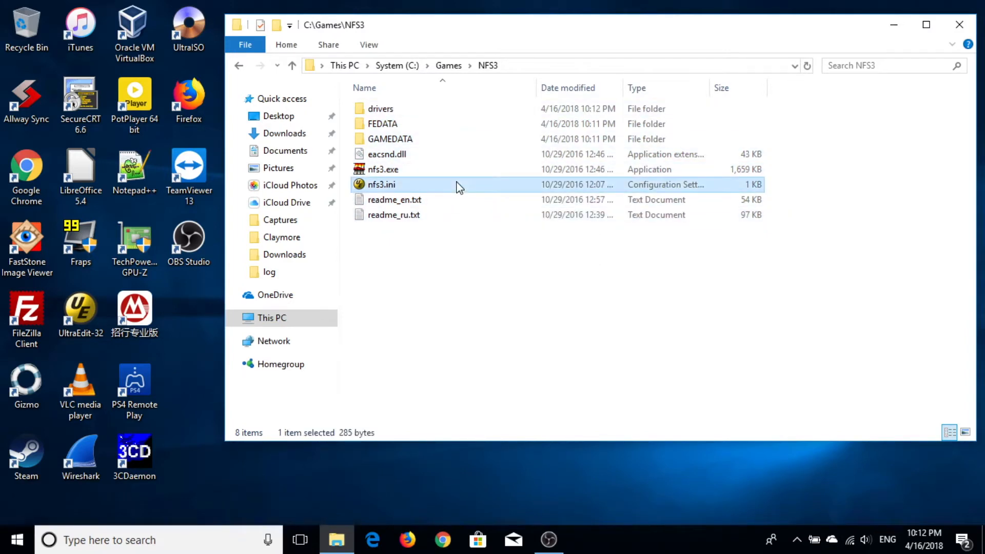
right_click(382, 184)
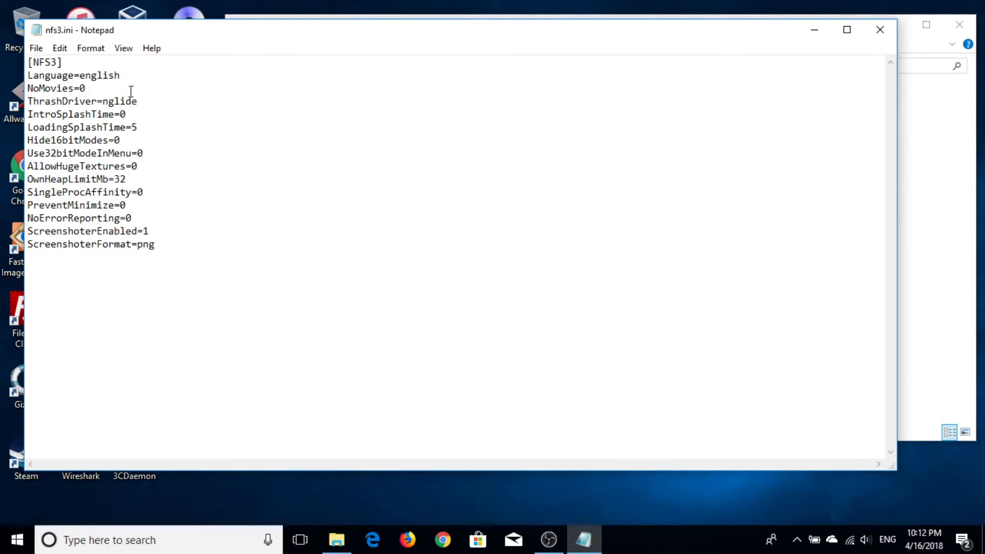
click(136, 101)
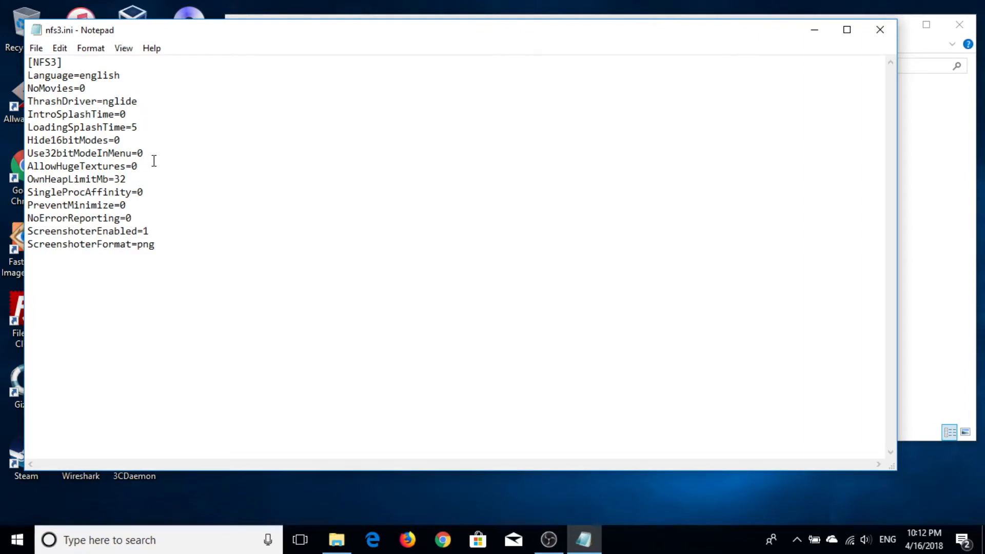
text(1)
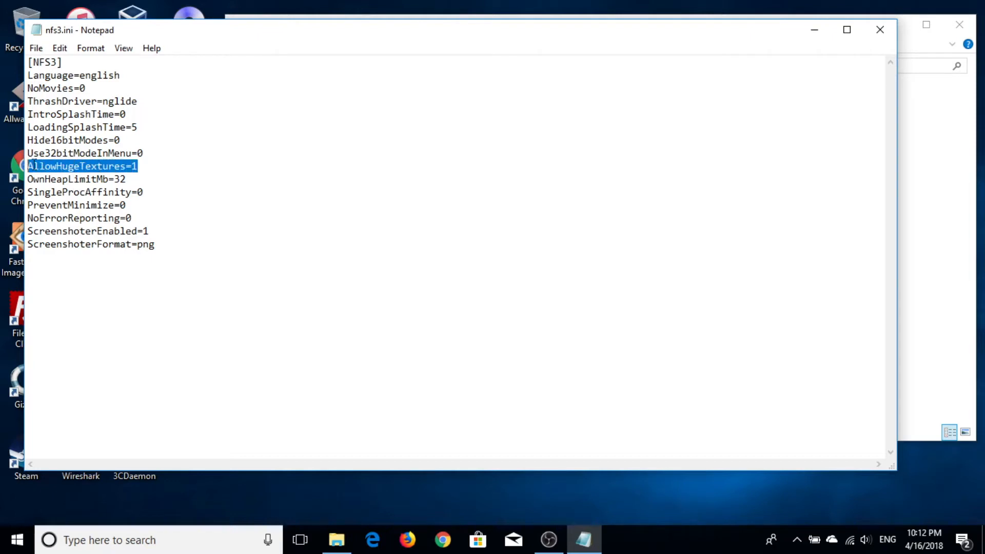
mouse_move(105, 195)
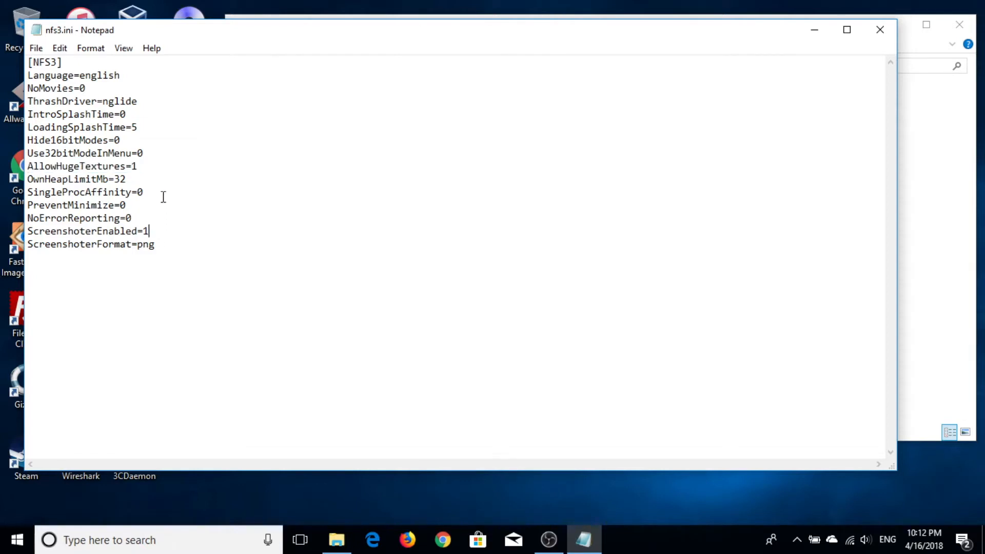
mouse_move(152, 113)
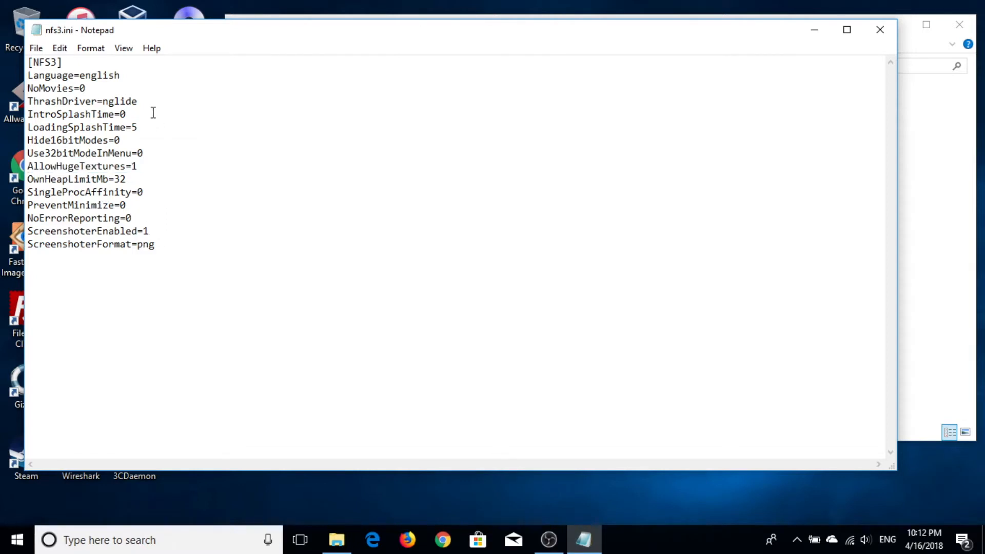
Set IntroSplashTime and LoadingSplashTime to 2, then save and close the file
text(2)
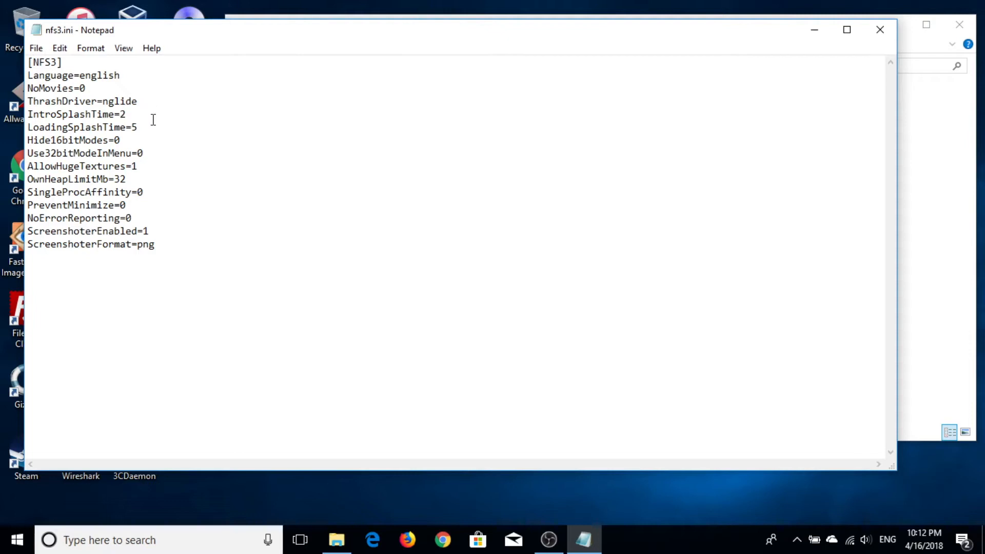
key(Backspace)
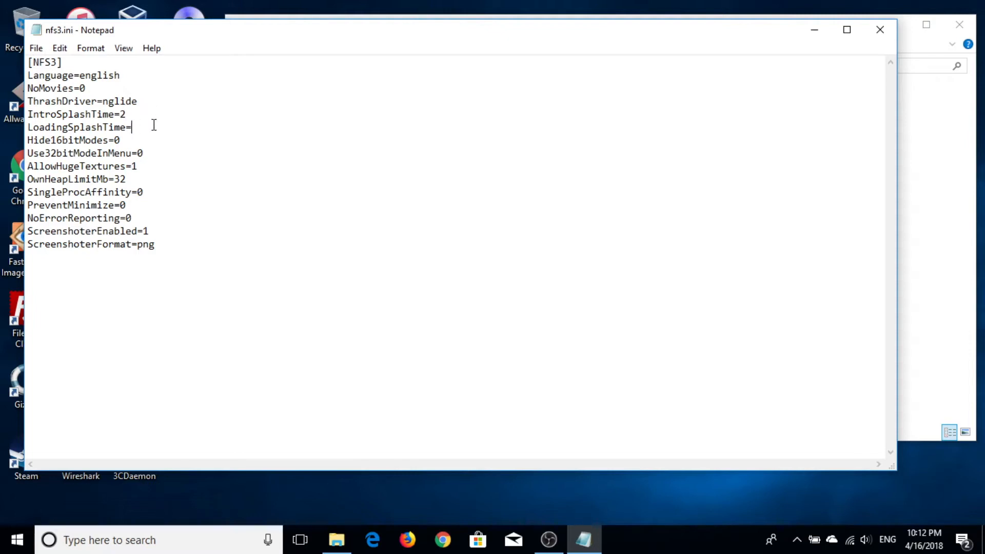
text(2)
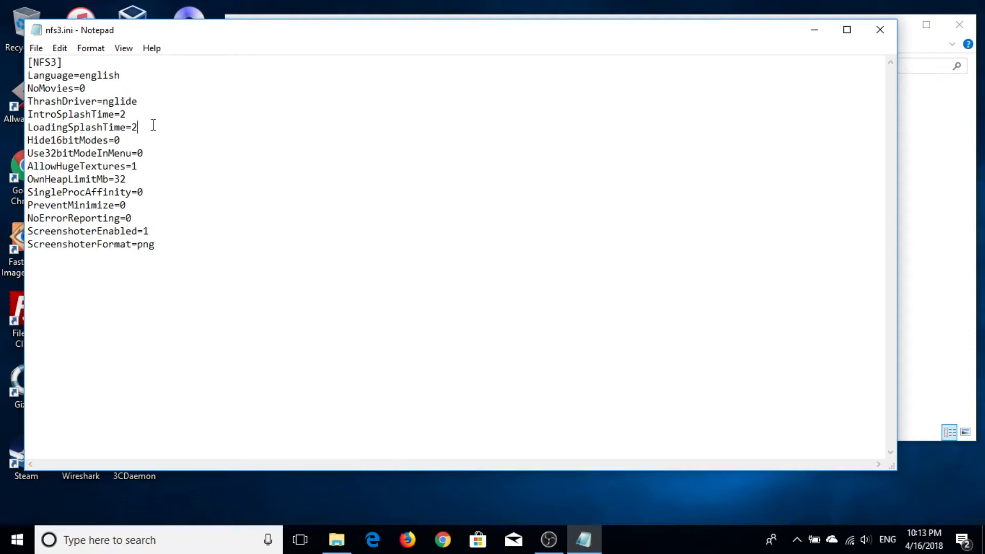
click(36, 48)
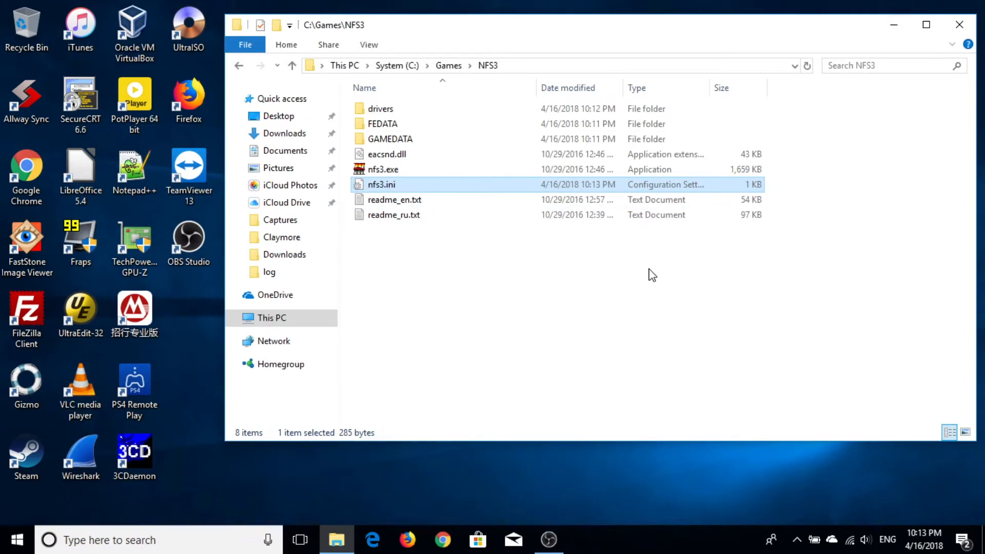
Run nfs3.exe from C:\Games\NFS3 to start Need for Speed III
click(381, 170)
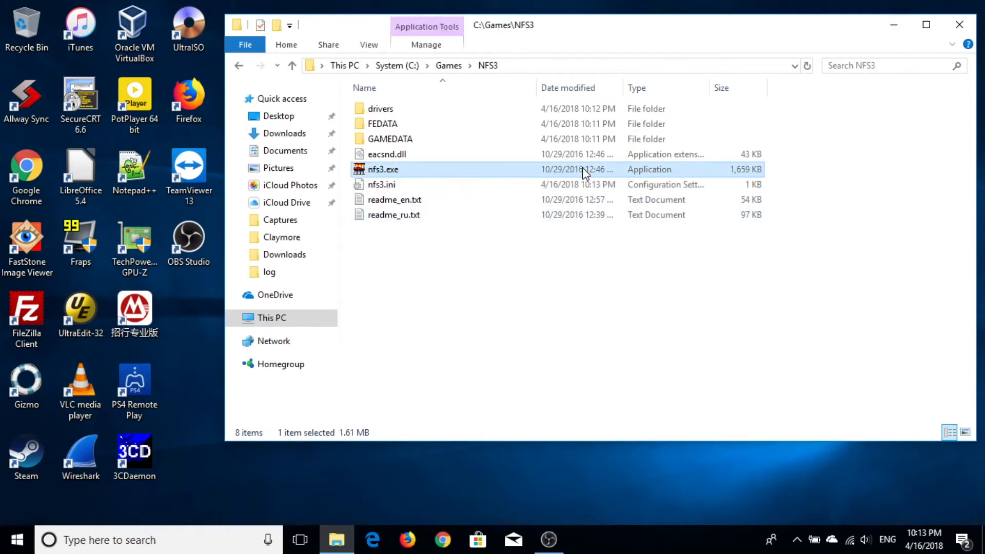
double_click(383, 170)
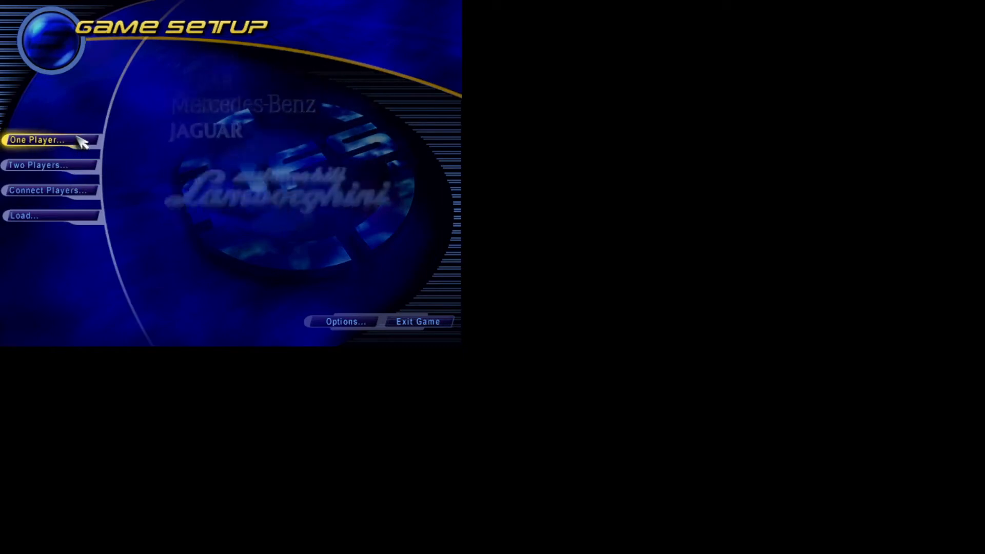
Start One Player with default name Player1, then exit the game to the desktop
click(38, 140)
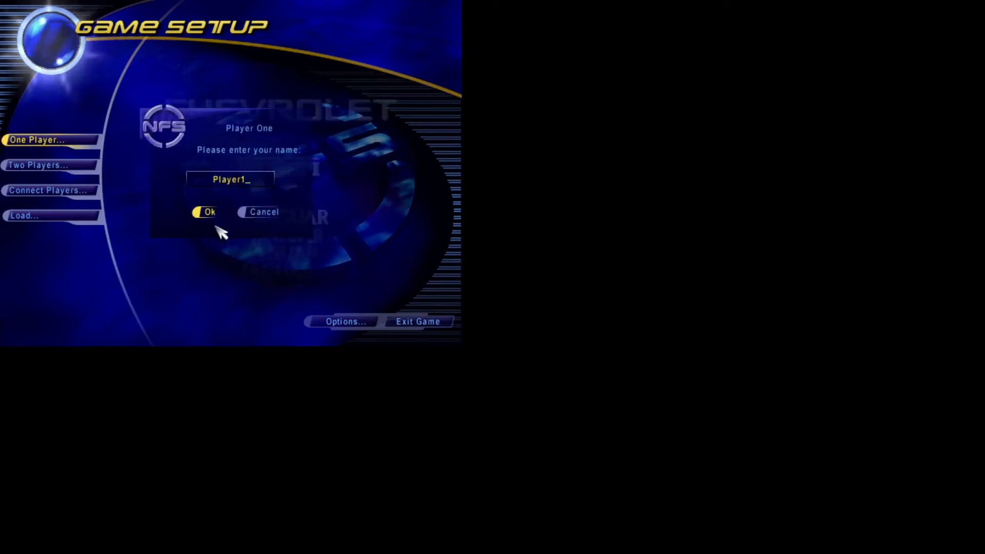
click(206, 211)
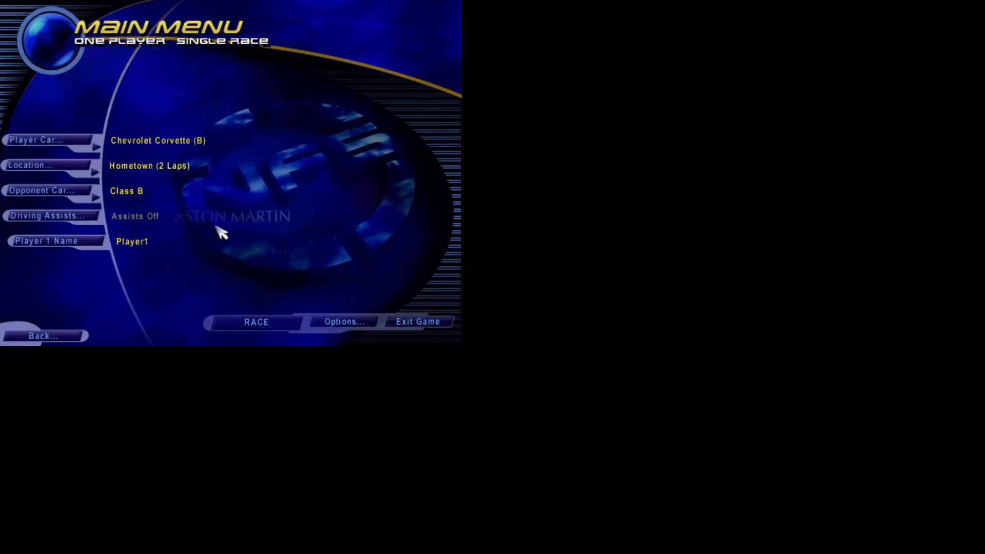
click(417, 321)
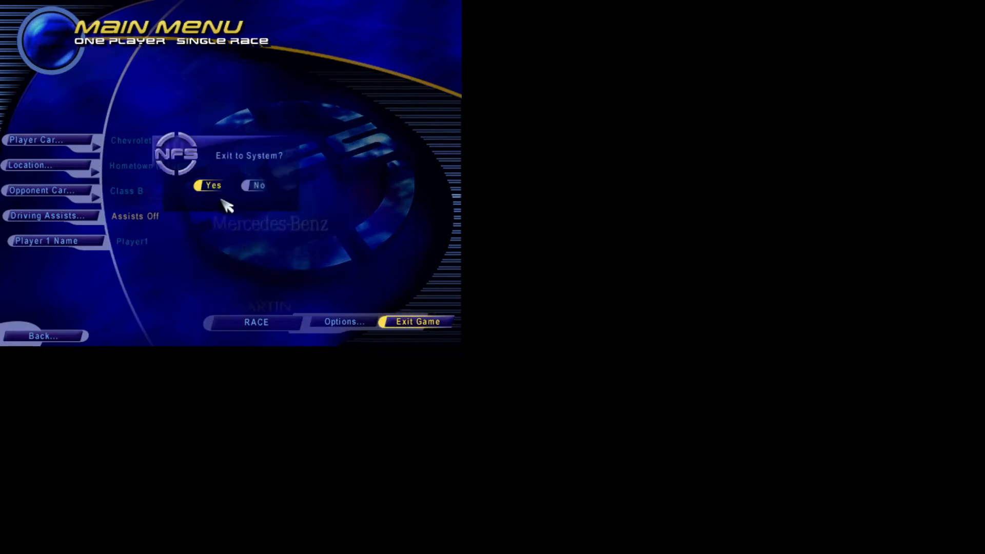
click(211, 184)
text(nf)
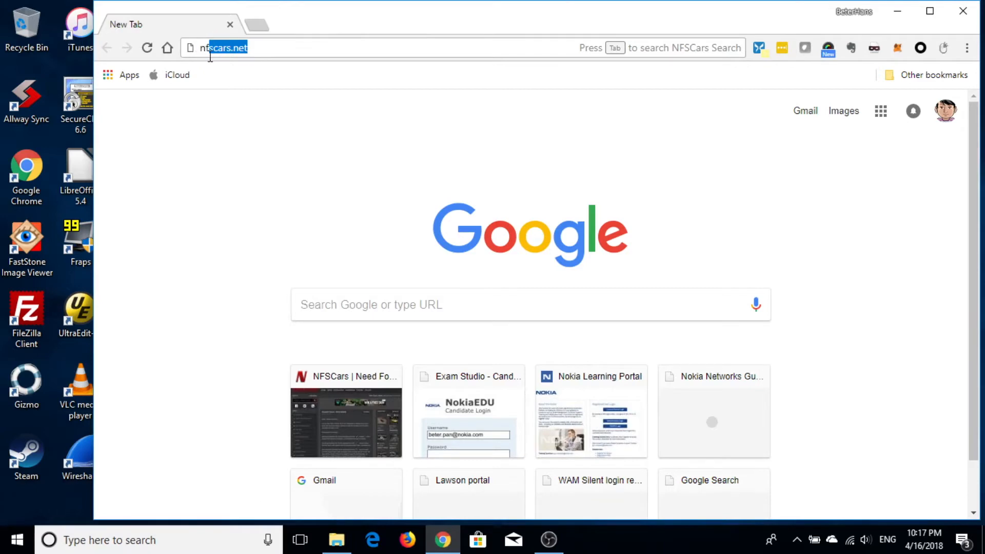
Load nfscars.net and open the COP Upgrade Patch V2.0 page under Hot Pursuit tools
key(Return)
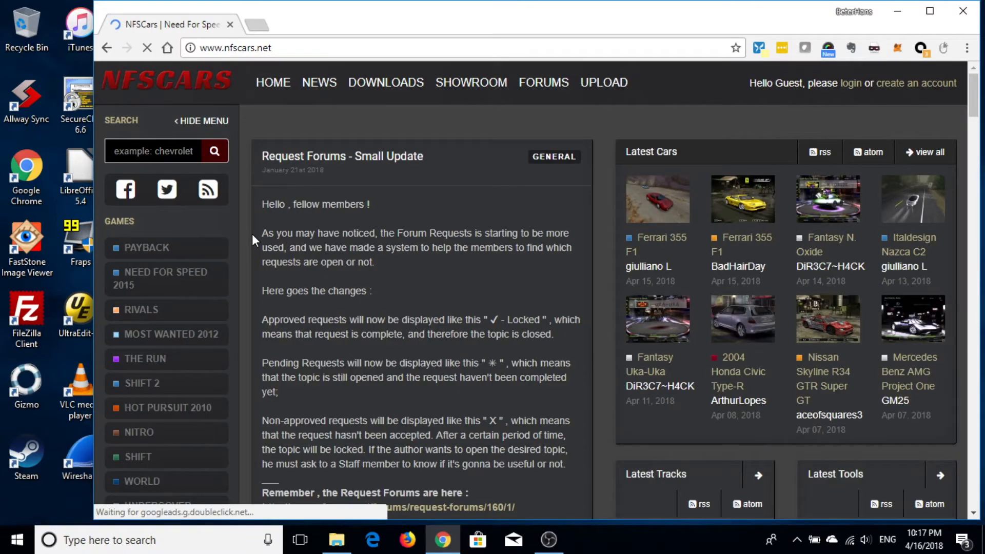
scroll(down, 3)
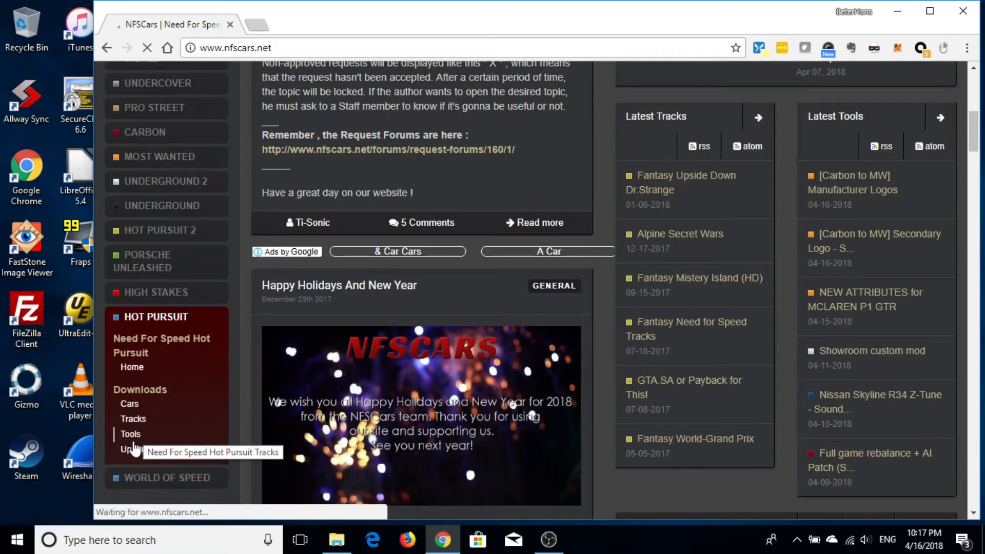
click(130, 433)
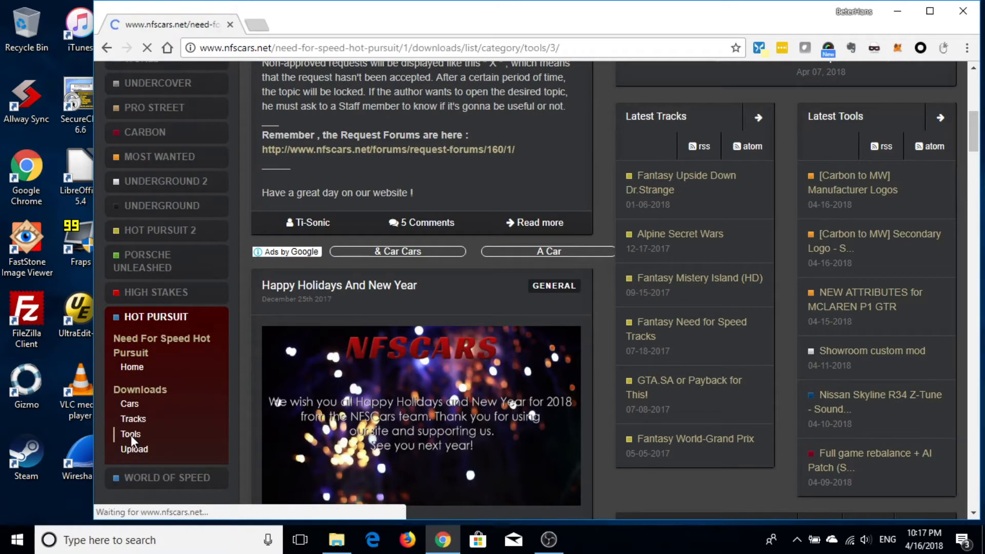
click(130, 434)
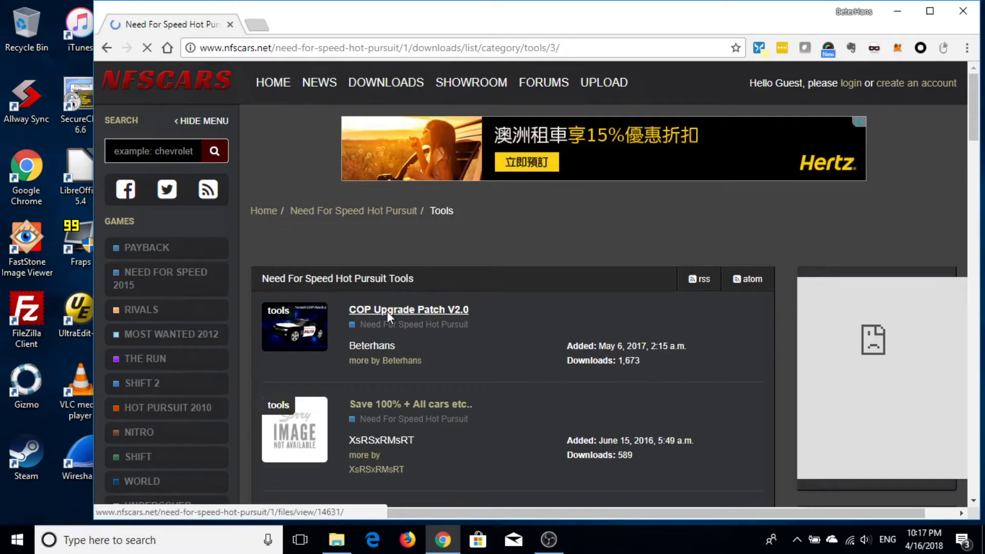
click(407, 309)
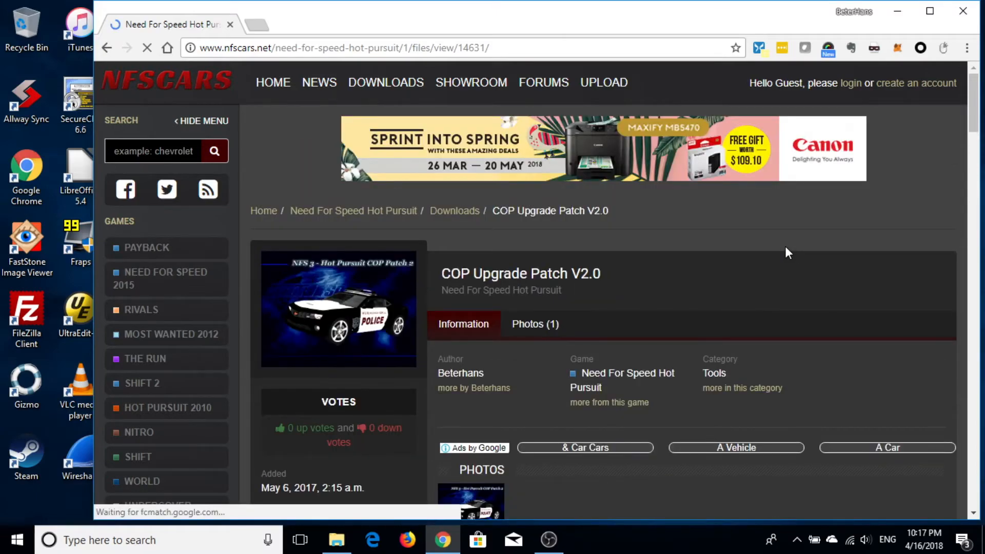
Start the 28.9 MB NFS3COPUPV2.zip download from the patch page
scroll(down, 3)
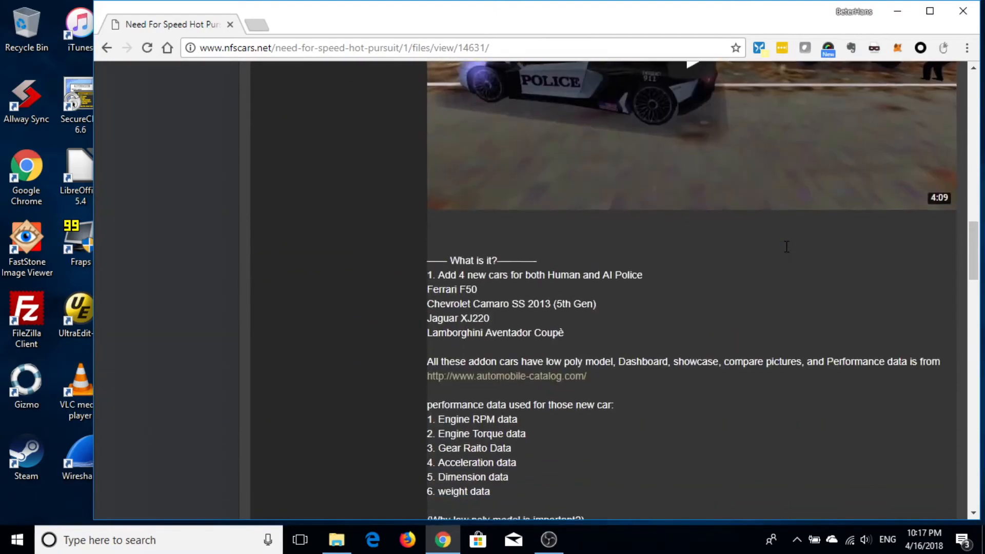
scroll(down, 3)
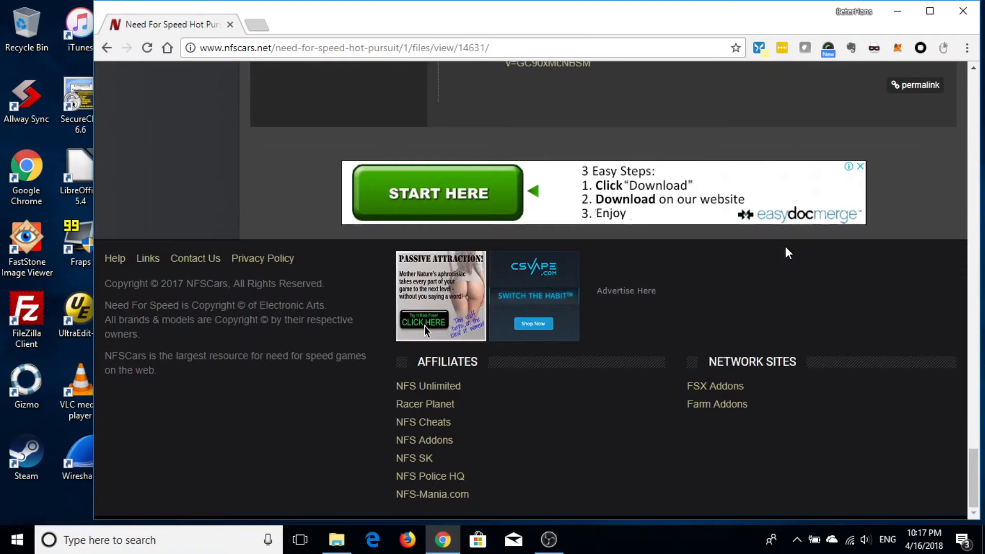
scroll(up, 3)
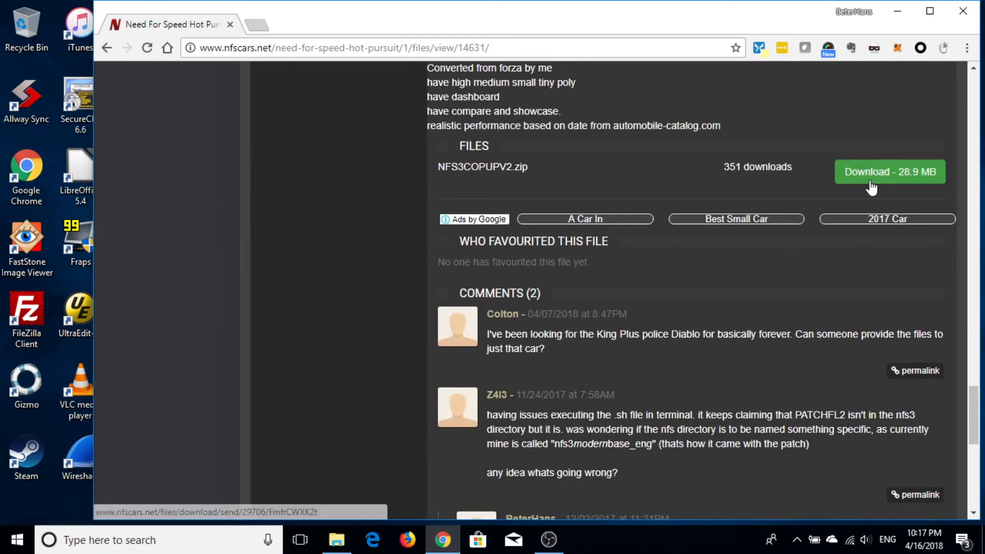
click(889, 172)
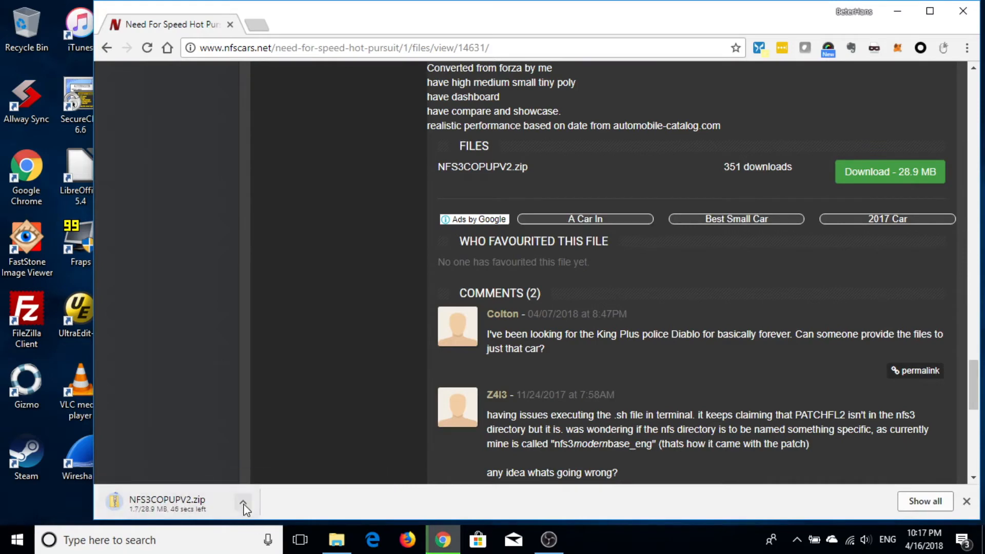
Extract NFS3COPUPV2.zip into Downloads and look over the extracted PATCHFL2 folder
right_click(184, 171)
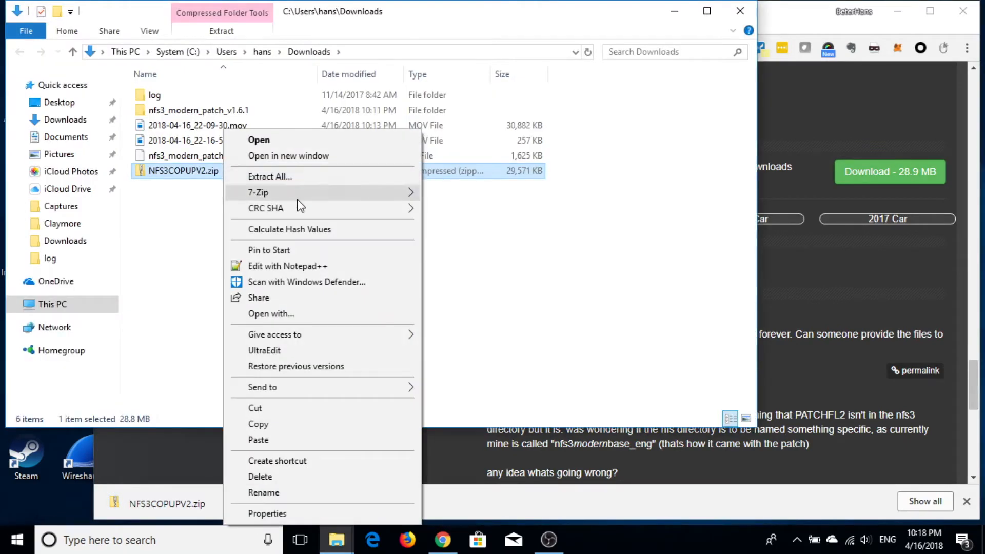
click(257, 192)
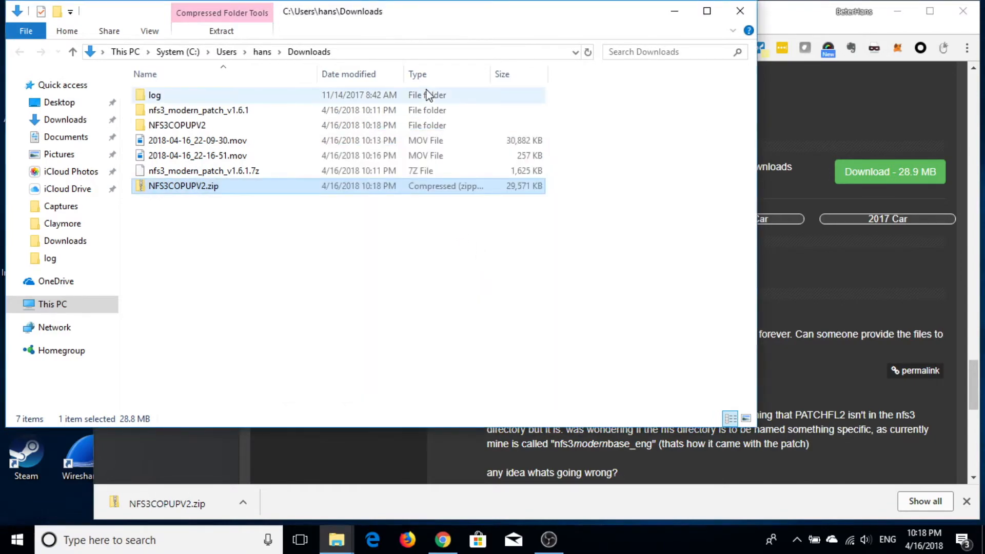
double_click(177, 125)
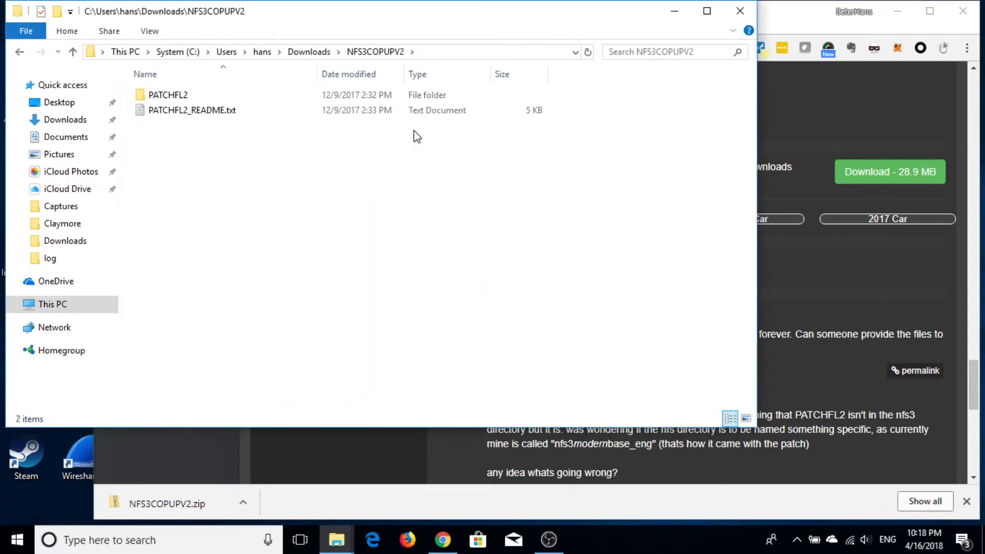
click(168, 95)
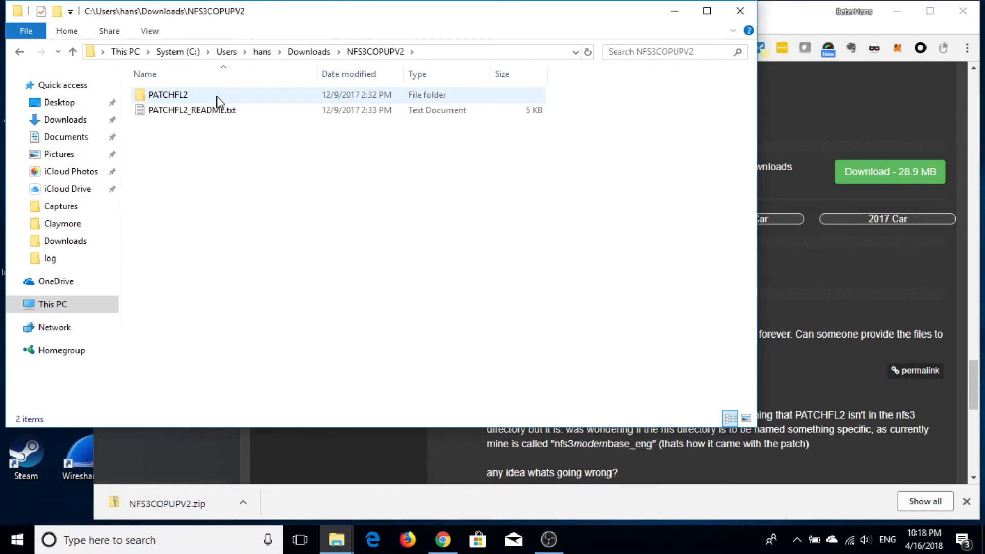
double_click(167, 94)
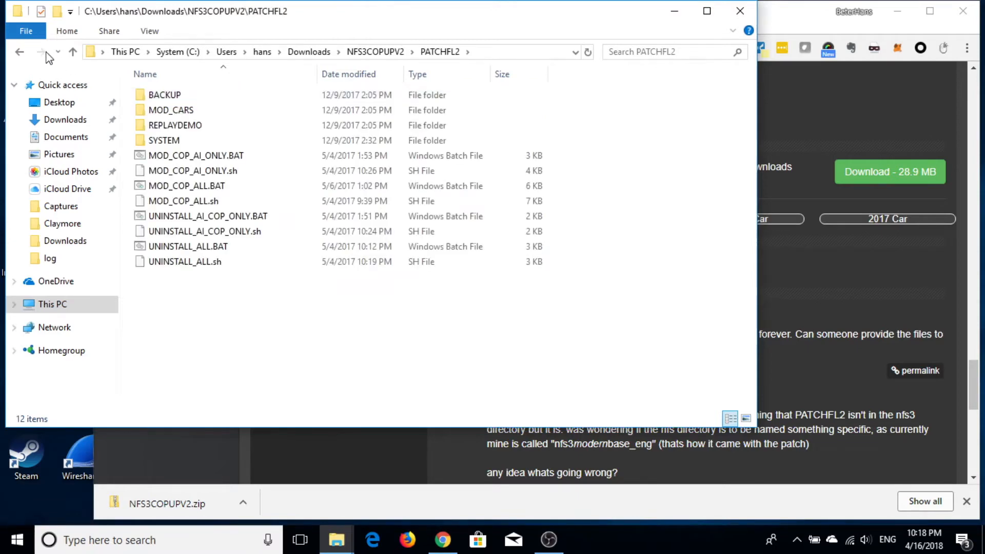
click(72, 51)
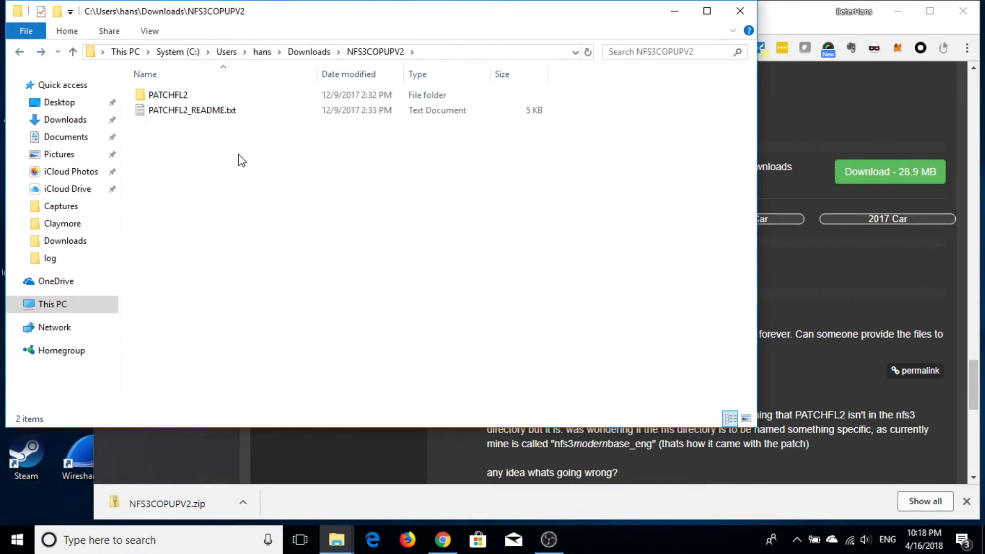
Copy PATCHFL2 and its readme and head to the C: drive toward C:\Games\NFS3
key(ctrl+a)
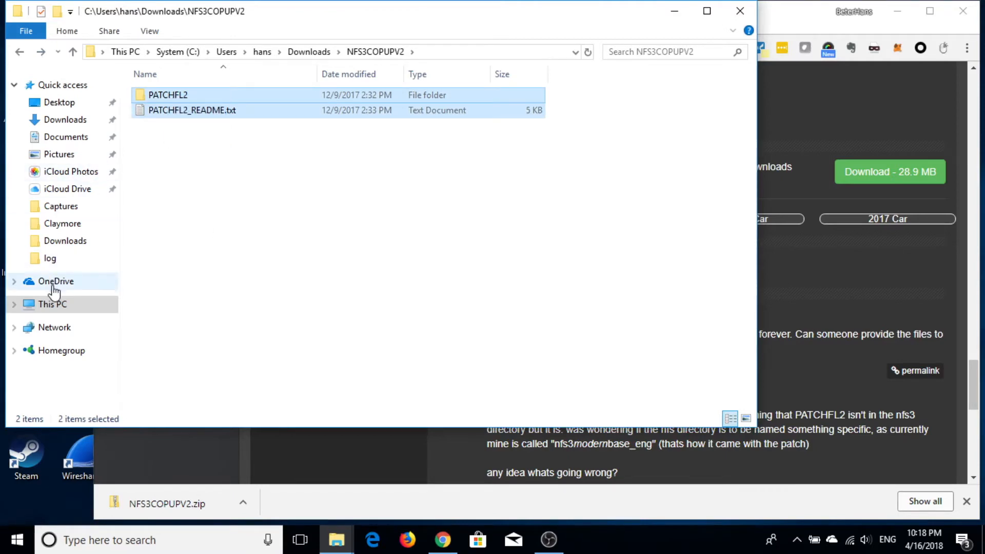
click(53, 303)
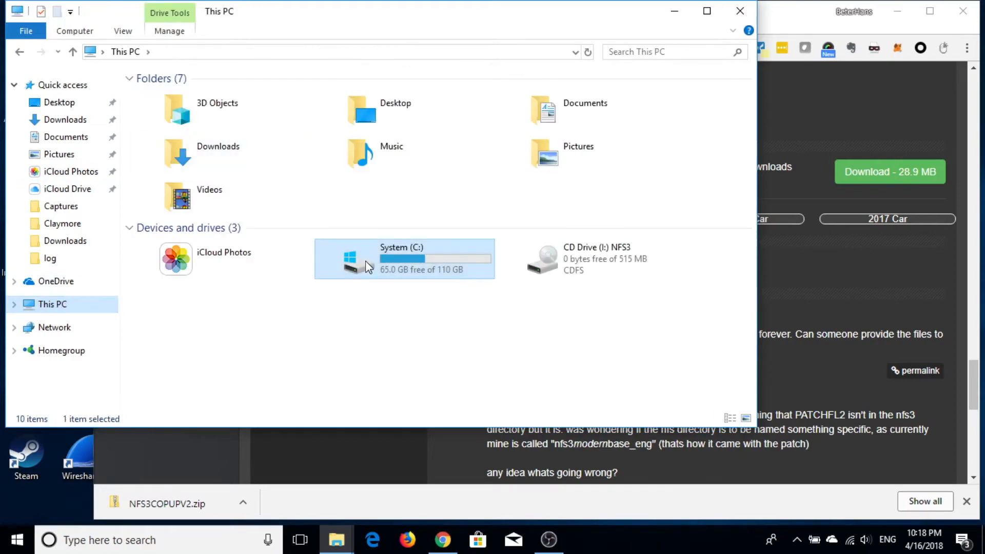
double_click(402, 259)
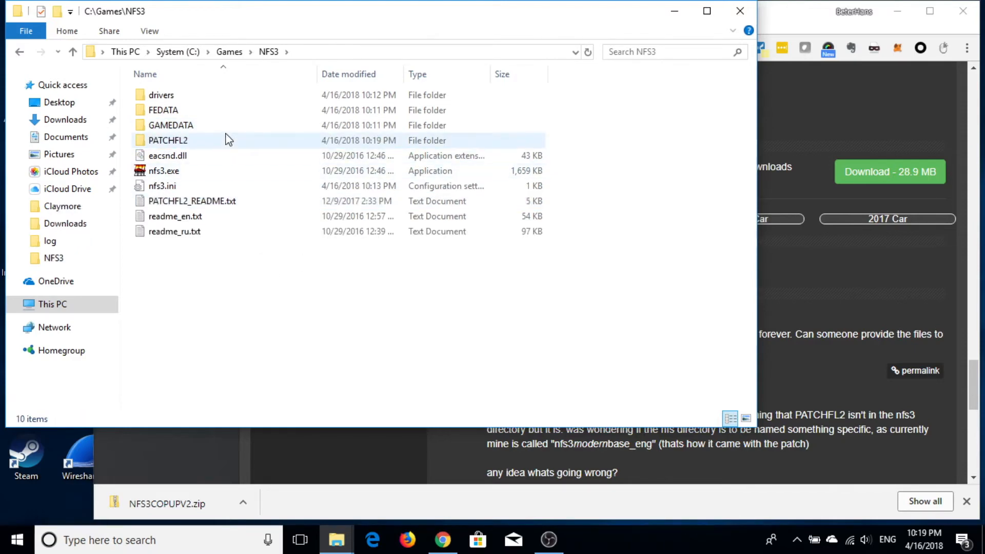
Run MOD_COP_ALL.BAT from the PATCHFL2 folder inside C:\Games\NFS3
click(168, 140)
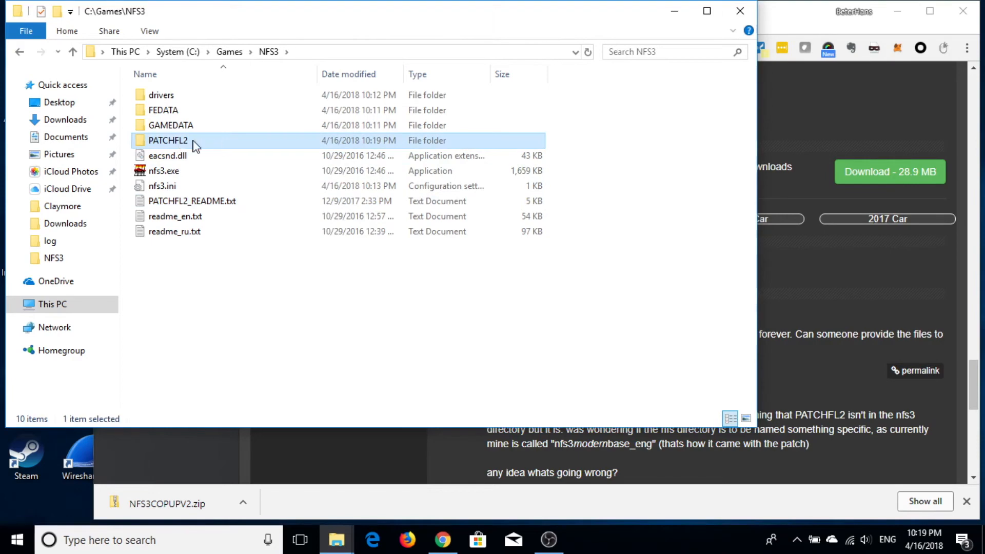
double_click(167, 141)
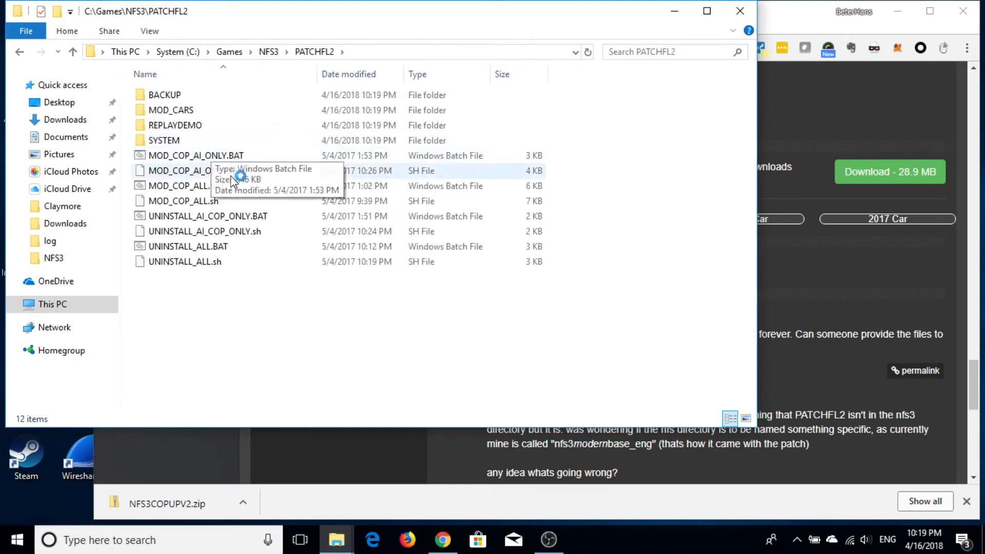
click(186, 186)
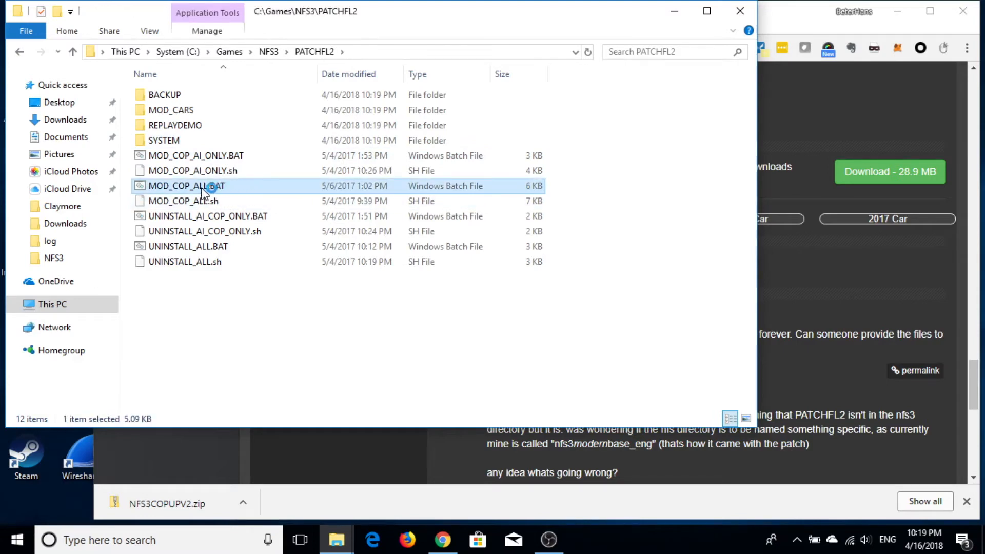
mouse_move(217, 191)
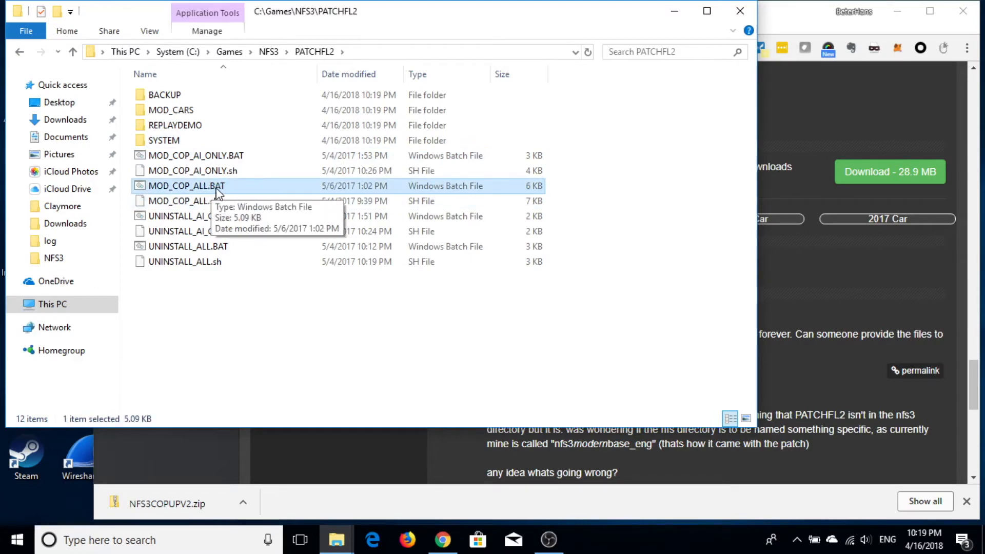
mouse_move(237, 219)
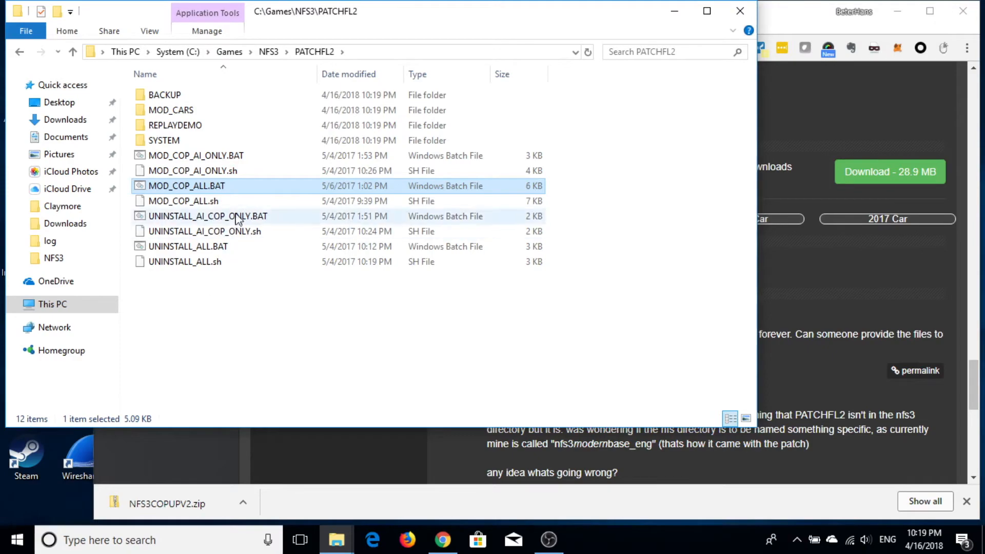
double_click(187, 186)
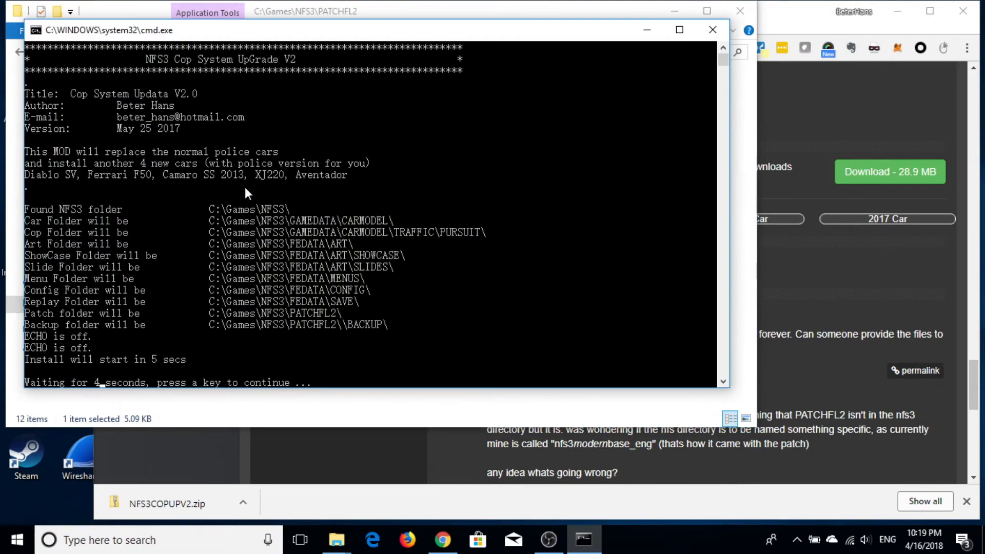
mouse_move(570, 219)
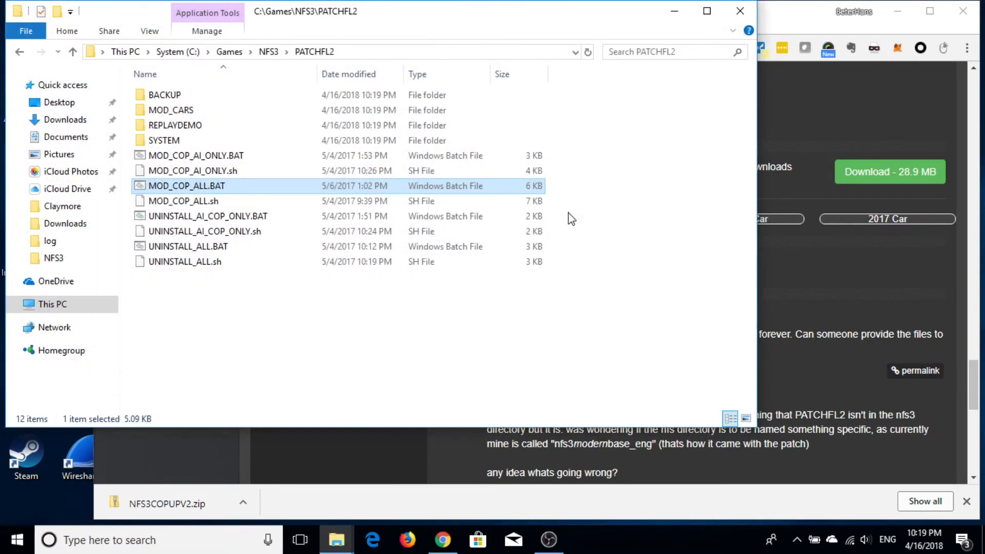
mouse_move(268, 51)
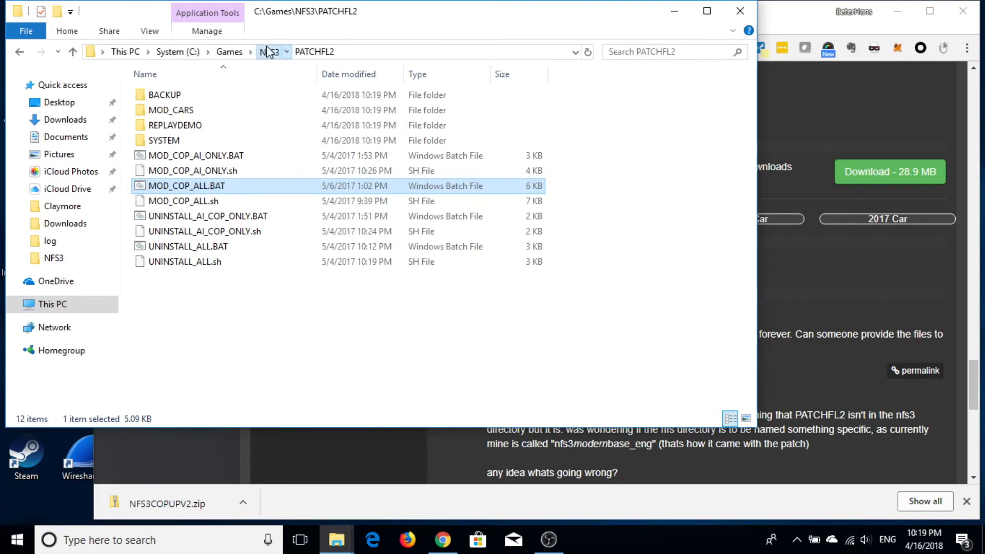
Launch nfs3.exe from C:\Games\NFS3 and choose a One Player game
click(268, 52)
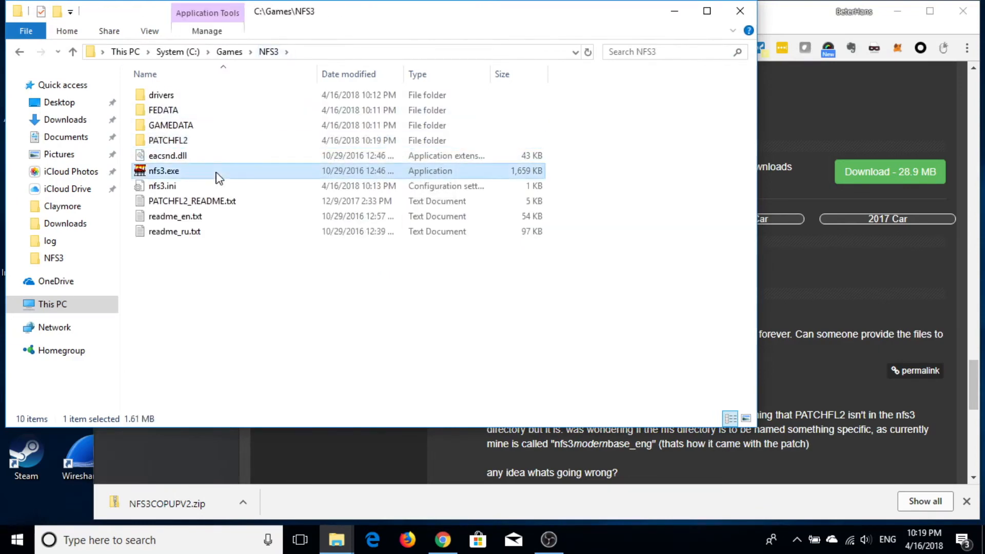
double_click(163, 170)
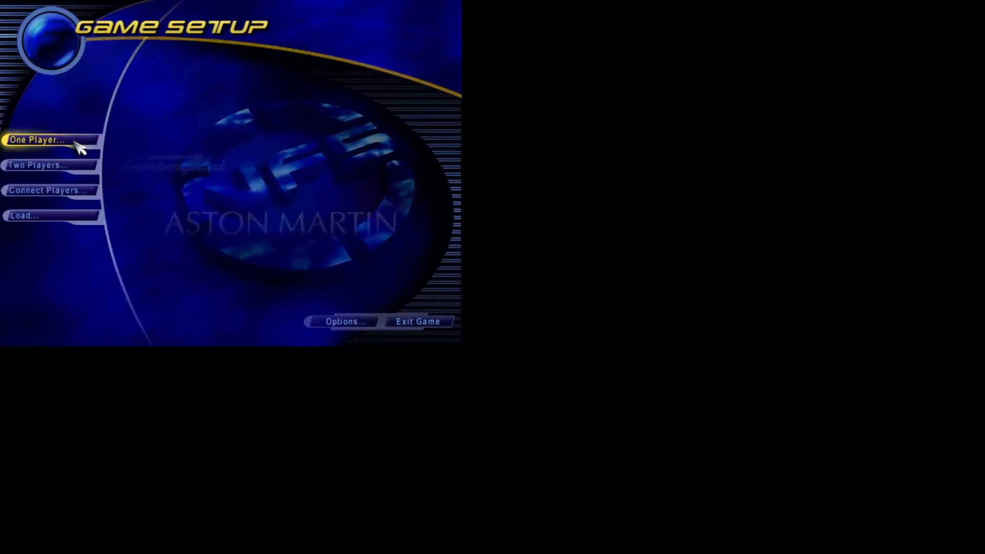
click(35, 139)
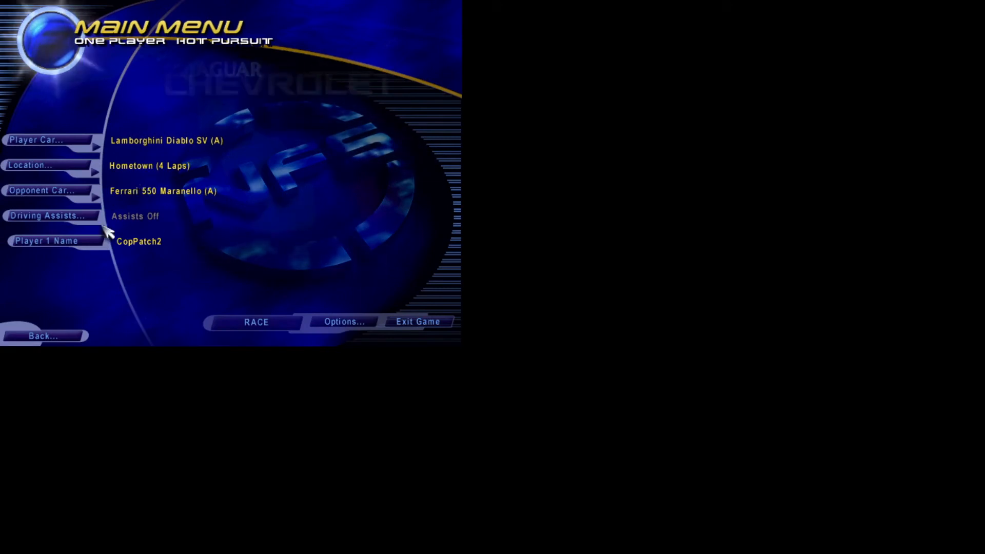
Replace the CopPatch2 player name with 'You' and confirm it
click(45, 240)
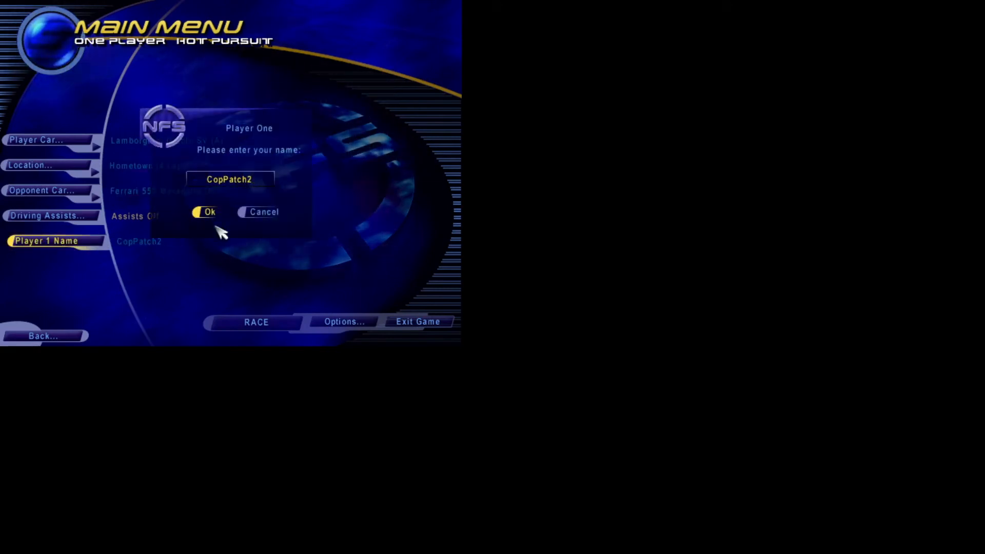
text(You)
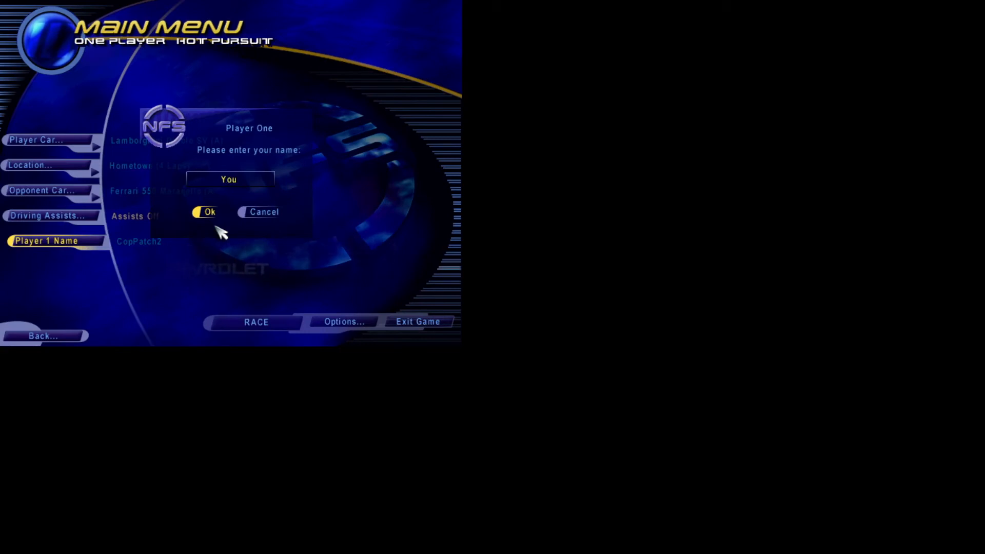
click(204, 212)
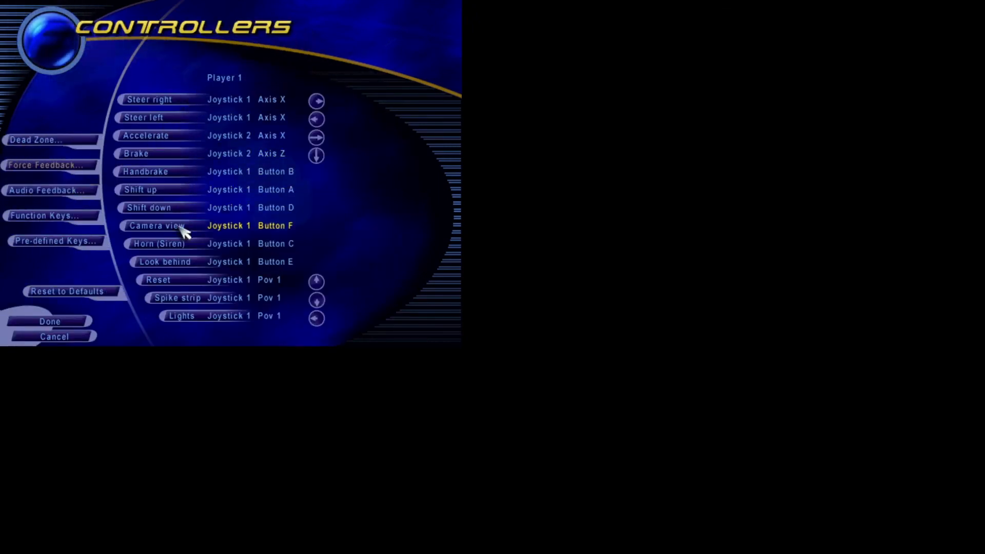
mouse_move(56, 139)
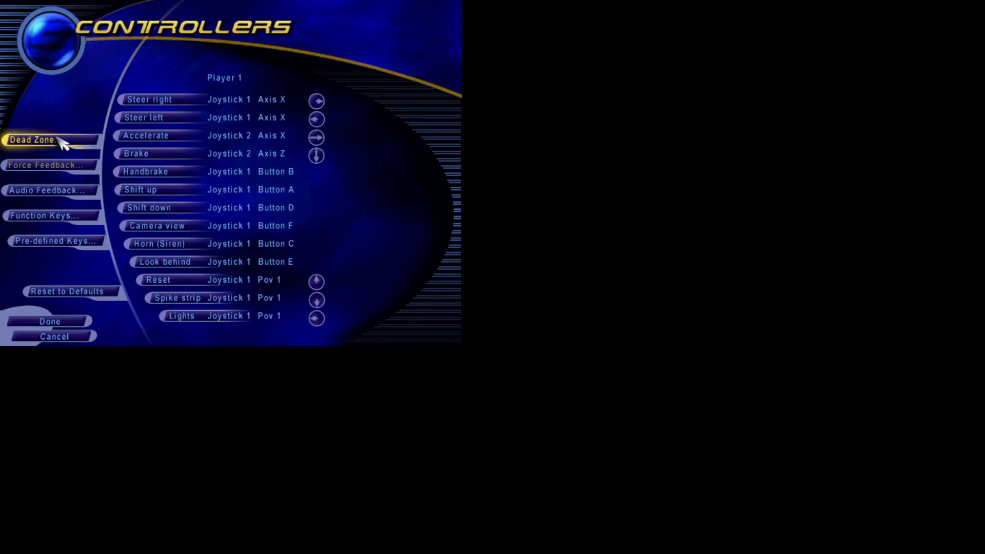
click(33, 139)
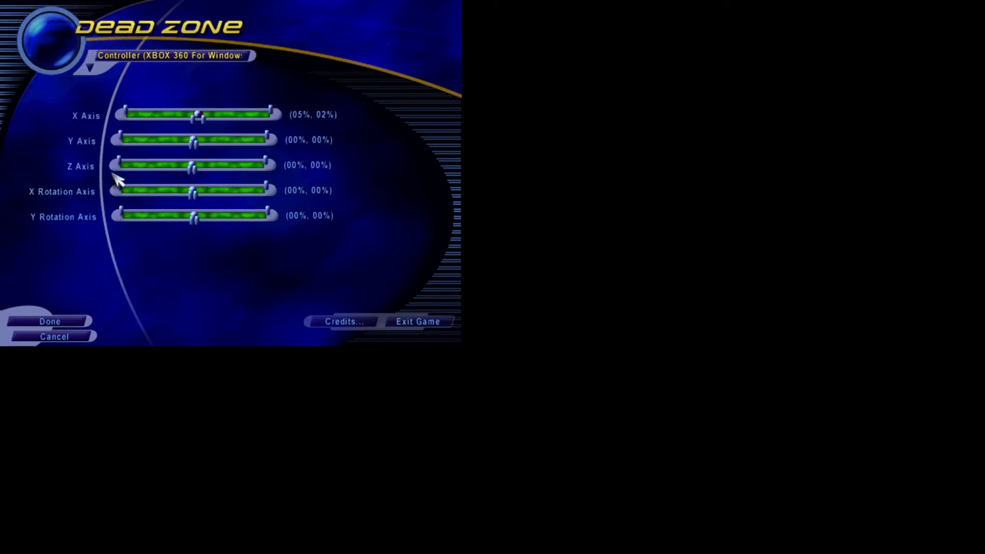
mouse_move(301, 122)
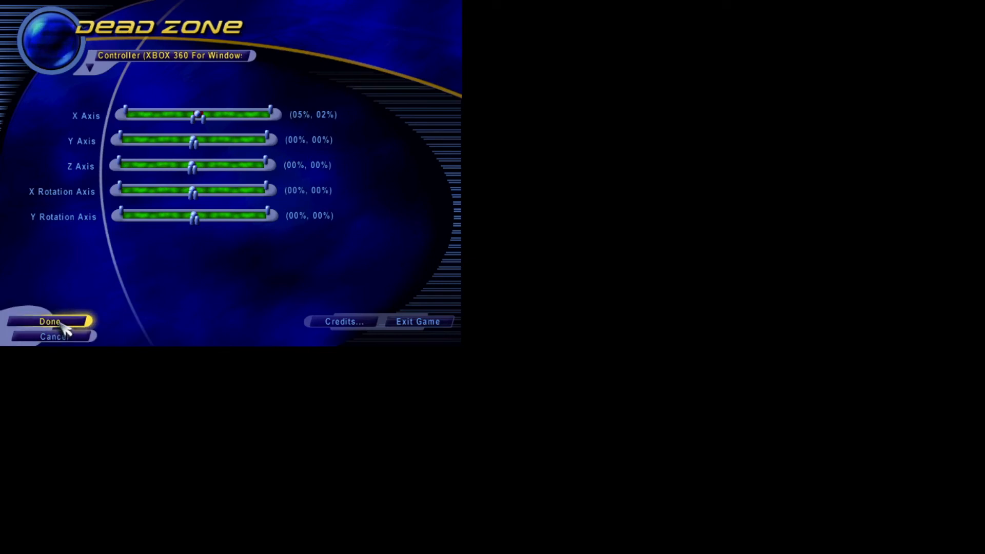
click(49, 321)
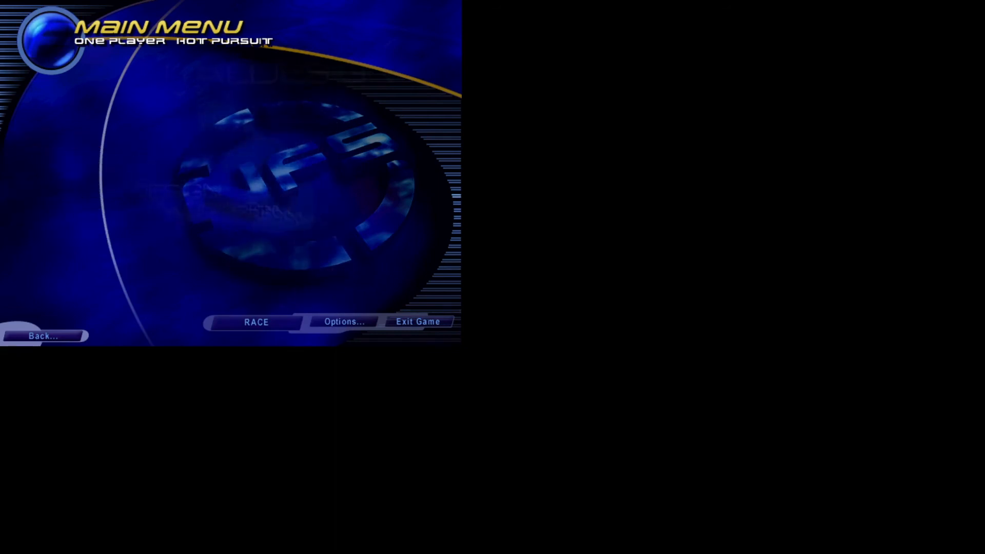
Choose the Lamborghini Aventador as player car and the Ferrari F50 as opponent
click(257, 321)
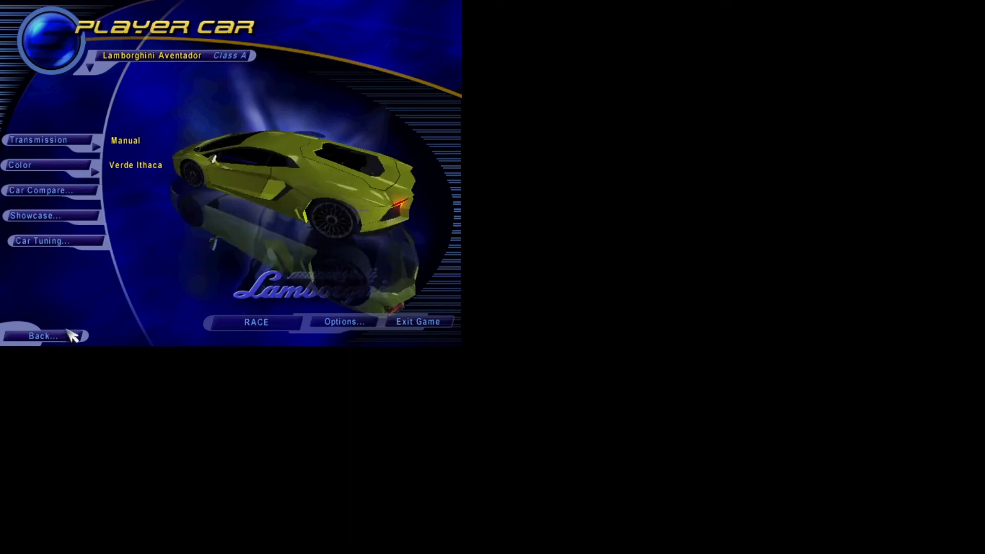
click(42, 335)
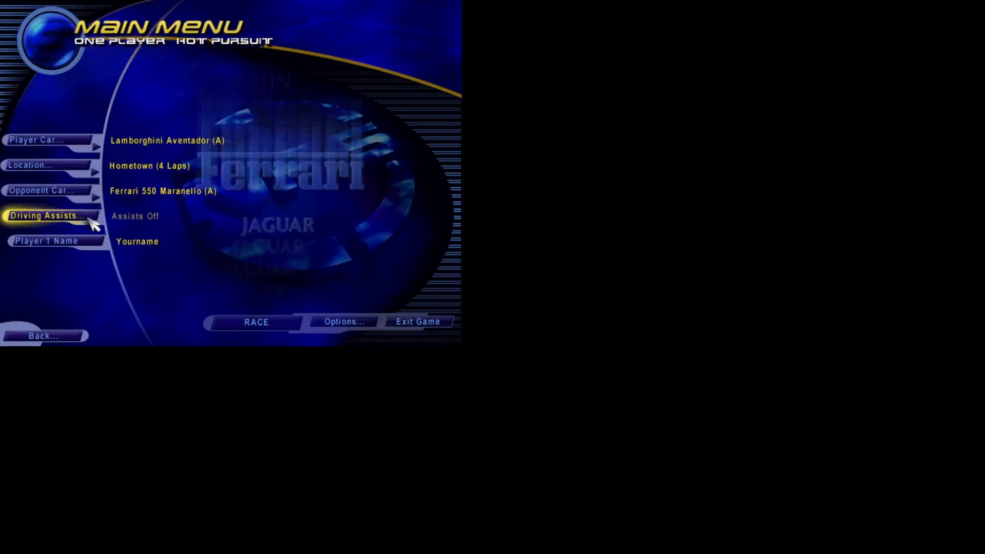
click(41, 191)
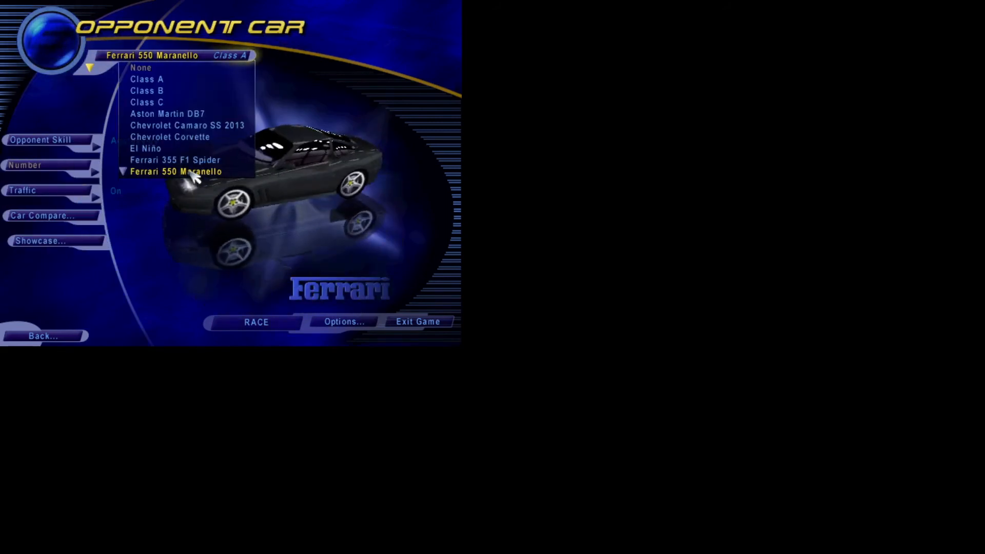
click(175, 171)
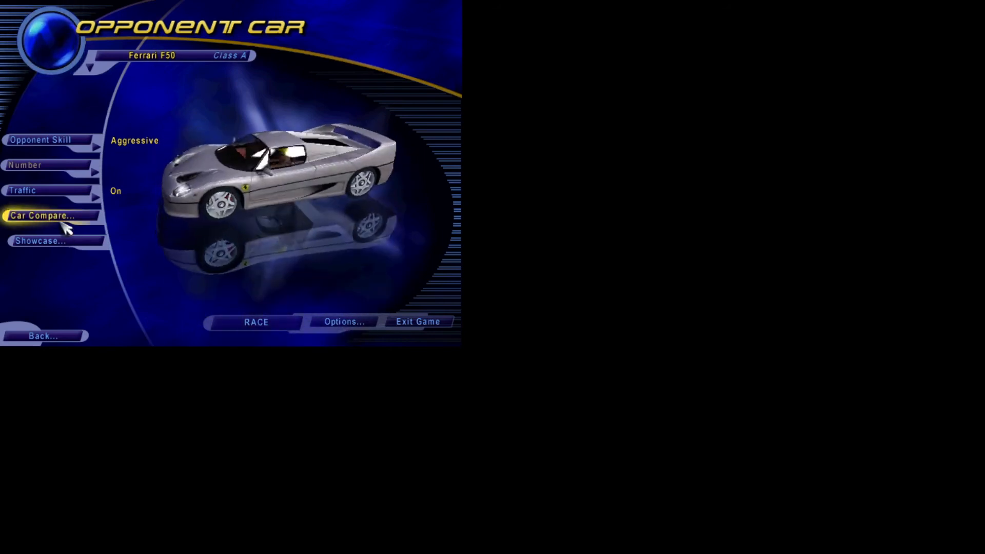
Compare the Ferrari F50 against the Aventador, then start the race
click(43, 214)
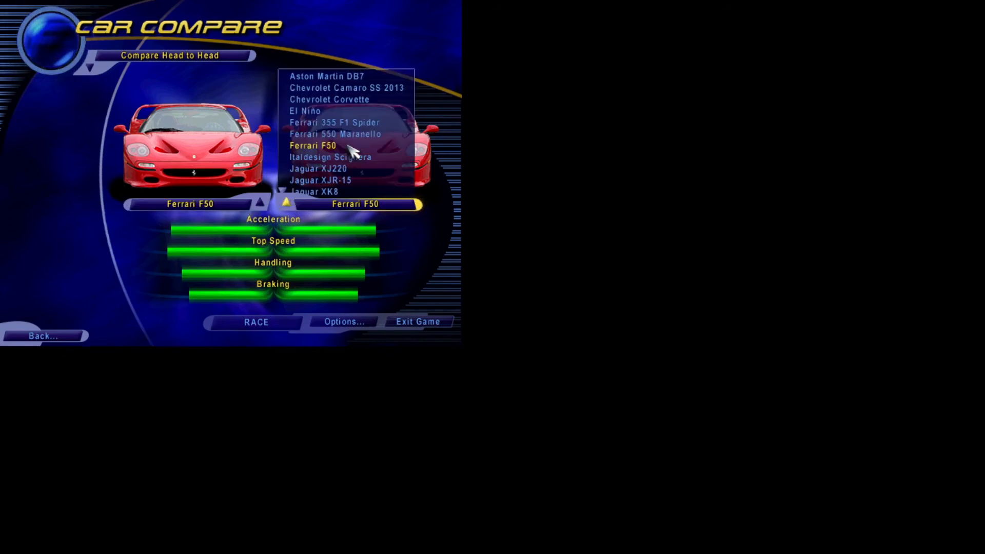
mouse_move(371, 65)
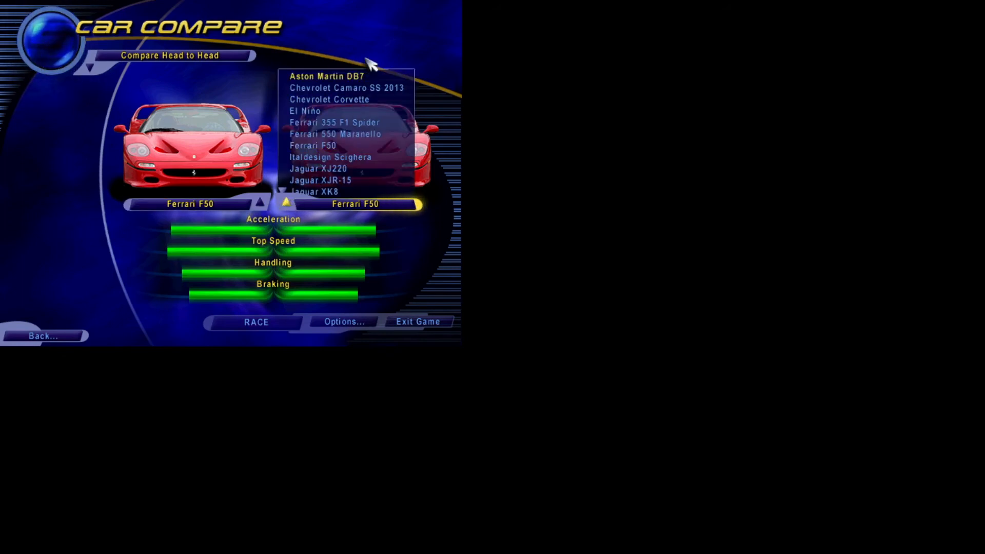
mouse_move(355, 157)
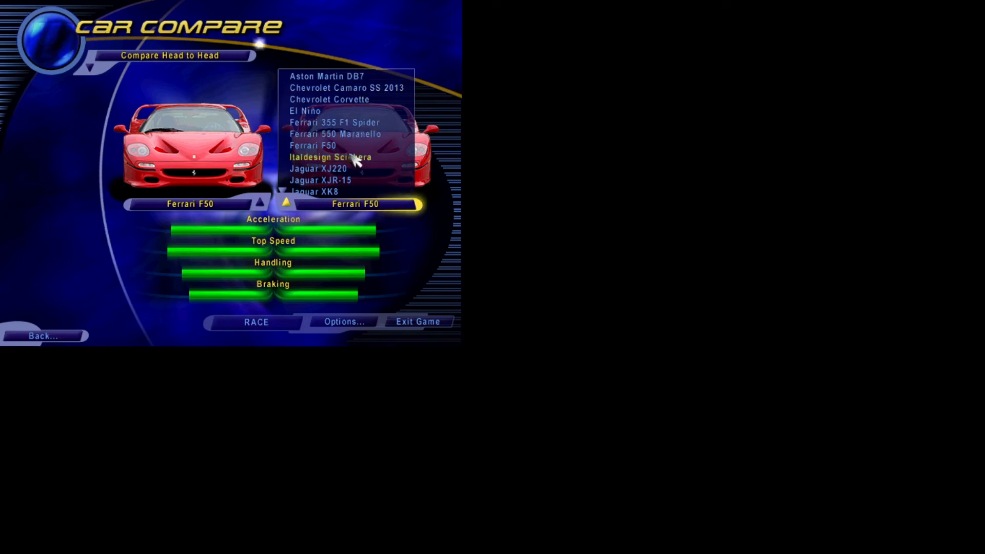
scroll(down, 3)
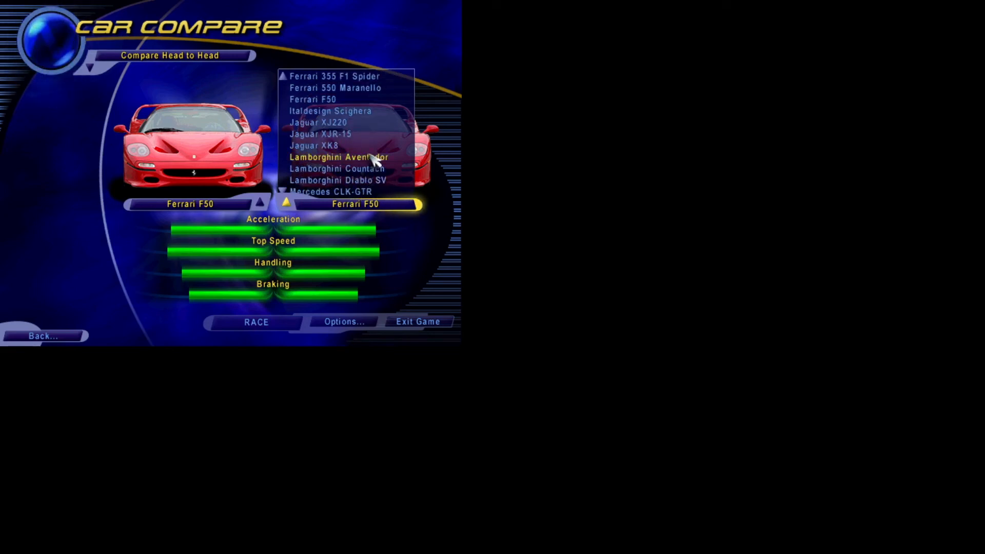
click(337, 157)
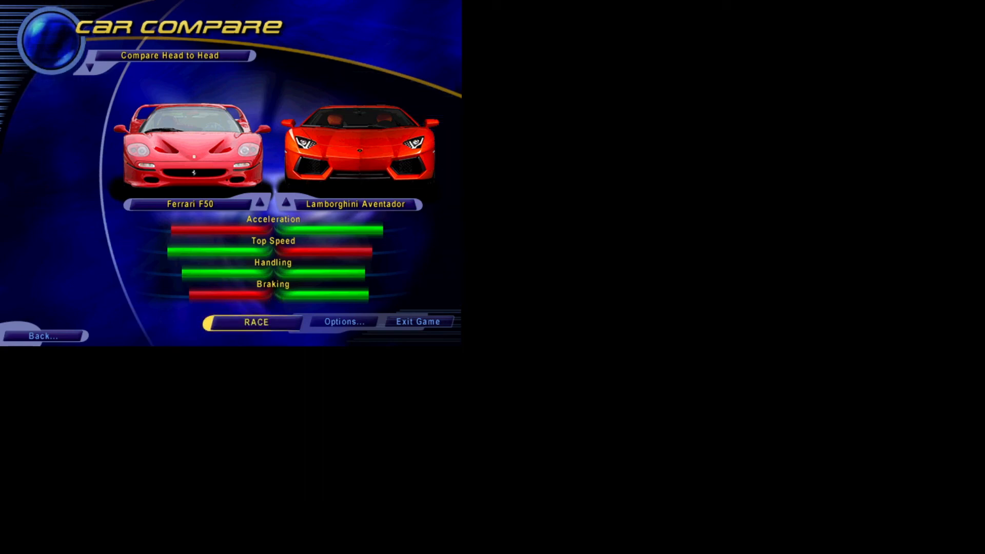
click(257, 321)
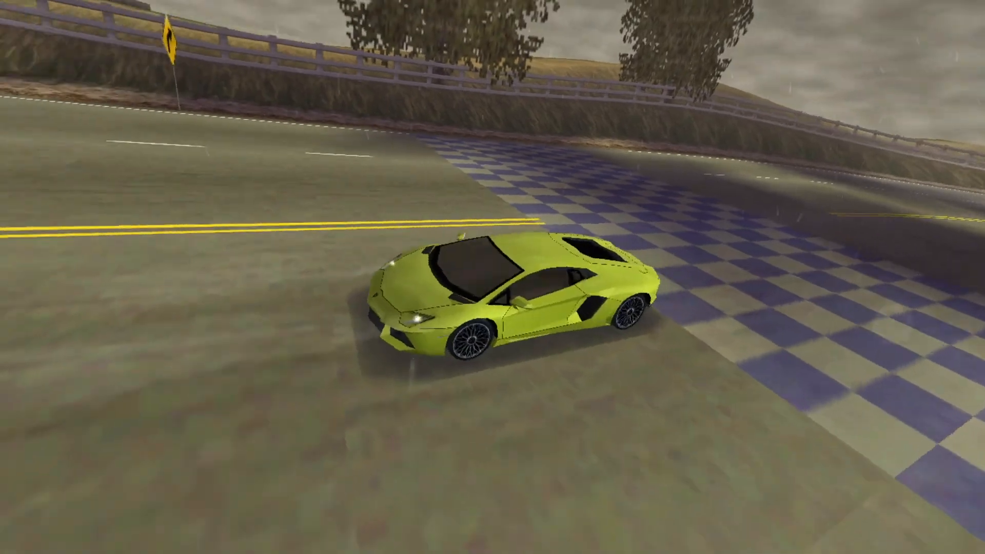